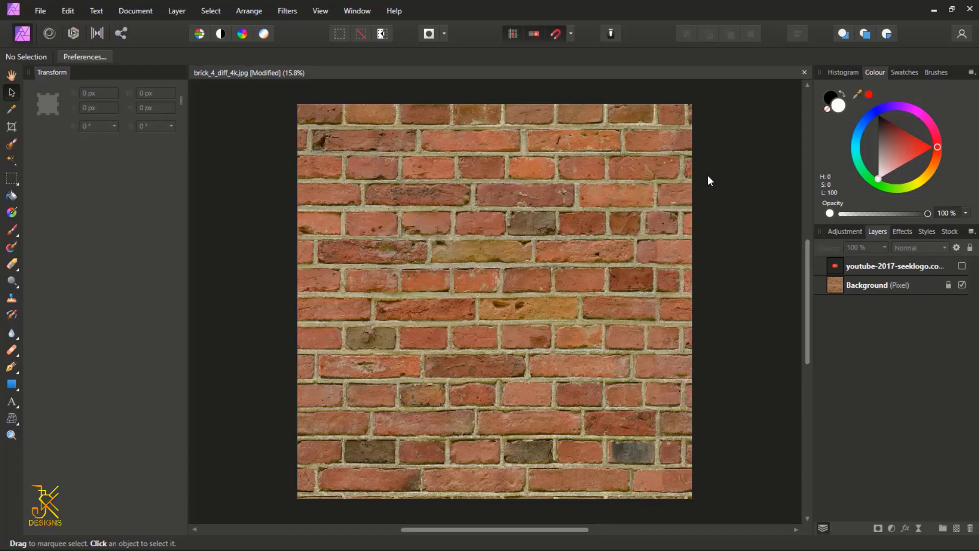
{"action": "mouse_move", "coordinate": [701, 168]}
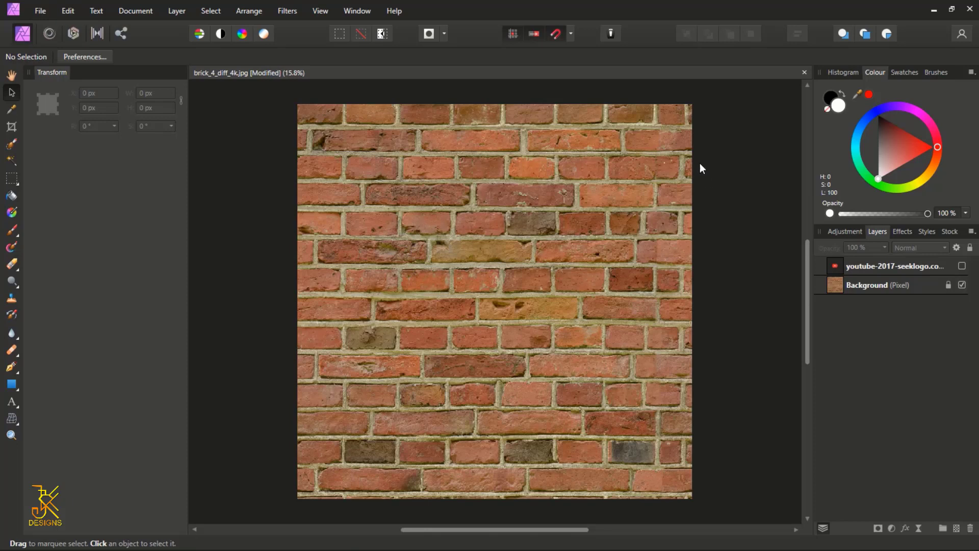
{"action": "mouse_move", "coordinate": [533, 201]}
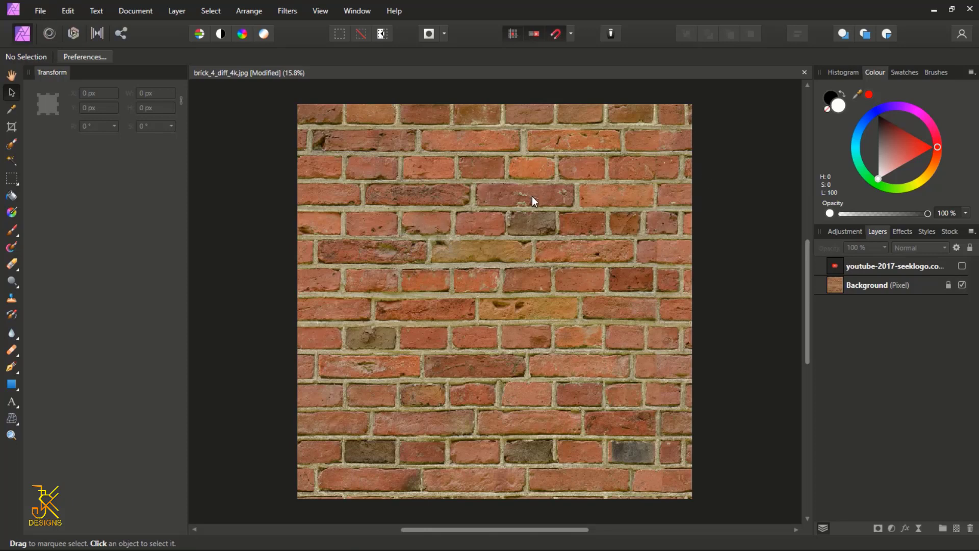
{"action": "mouse_move", "coordinate": [532, 209]}
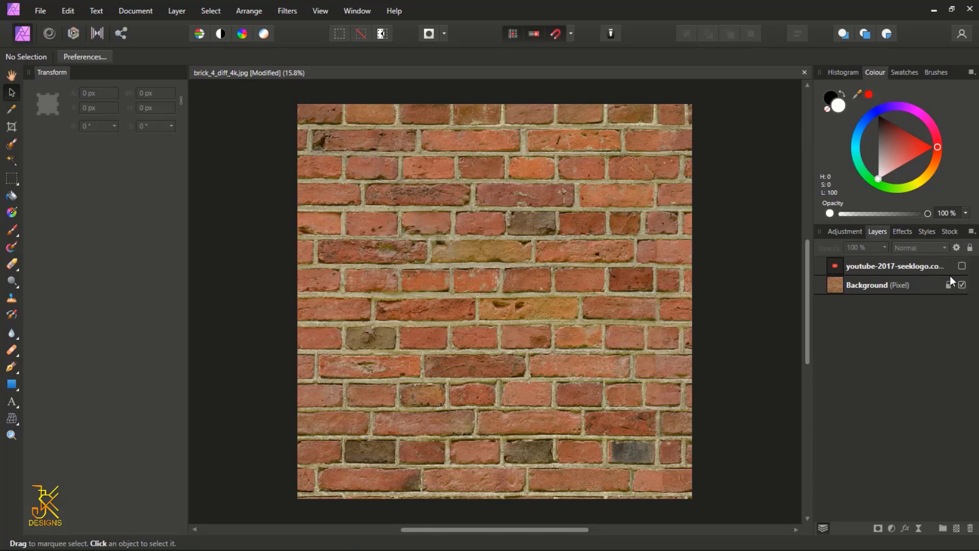
{"action": "mouse_move", "coordinate": [952, 281]}
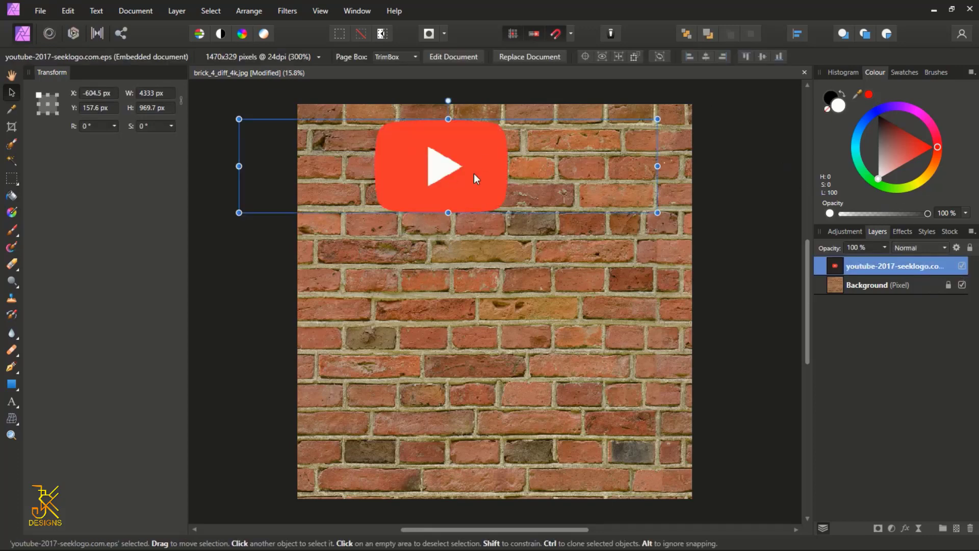
Drag the YouTube logo to the horizontal centre of the wall, above its middle, and deselect.
{"action": "left_click_drag", "start_coordinate": [475, 179], "coordinate": [521, 261]}
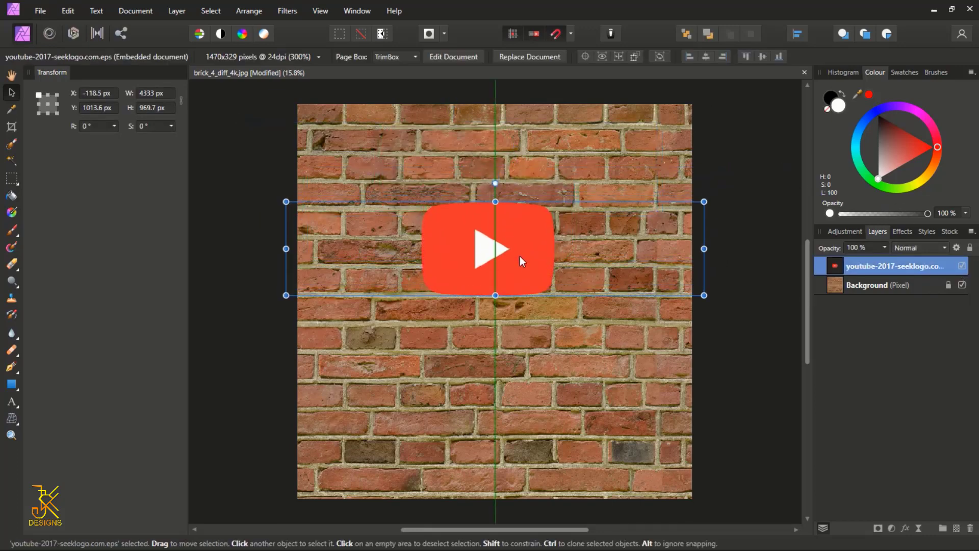
{"action": "left_click", "coordinate": [877, 284]}
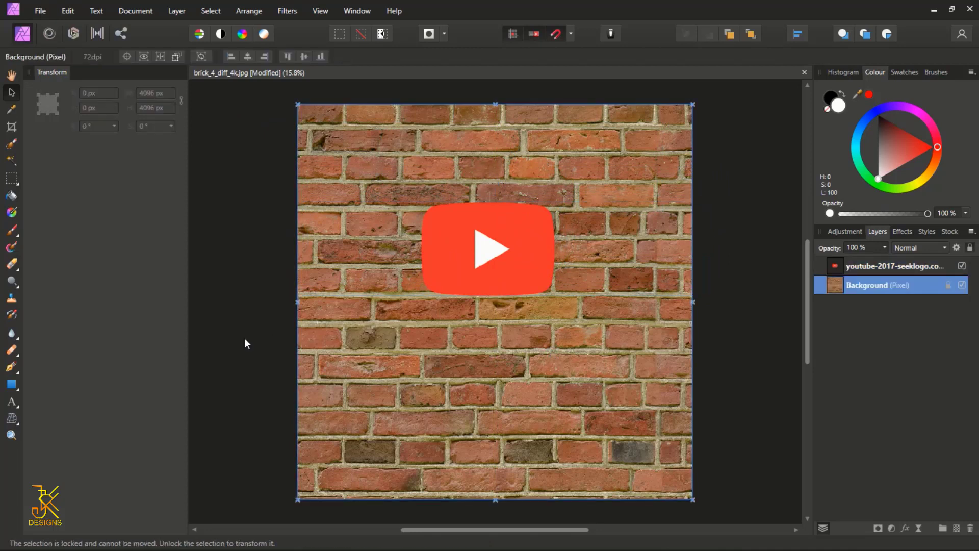
{"action": "mouse_move", "coordinate": [144, 357]}
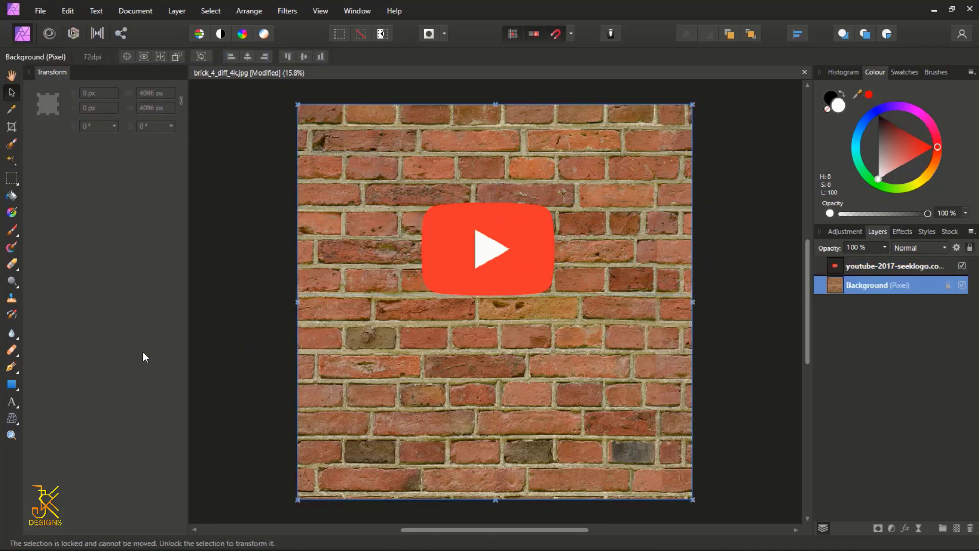
{"action": "mouse_move", "coordinate": [131, 361]}
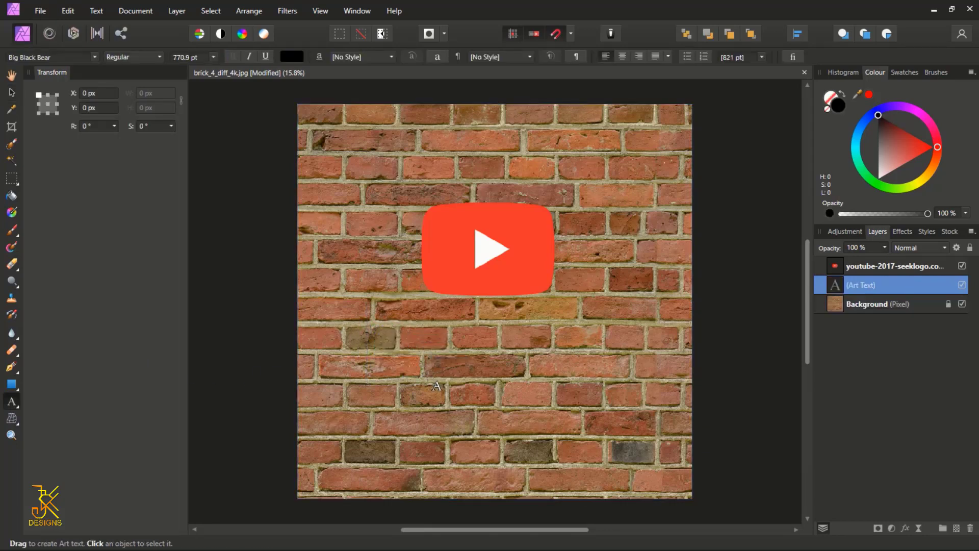
Type bold black SUBSCRIBE text, then move and shrink it beneath the logo.
{"action": "type", "text": "s"}
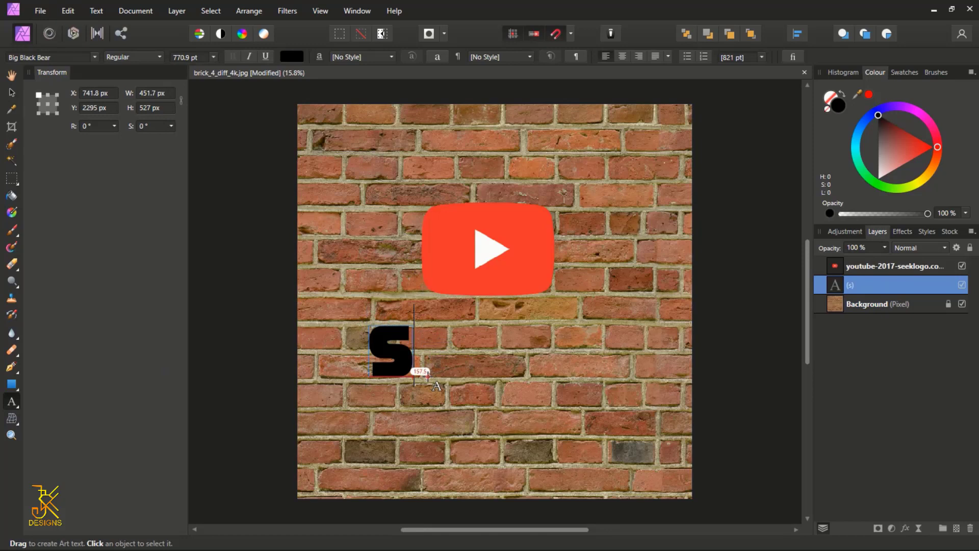
{"action": "type", "text": "U"}
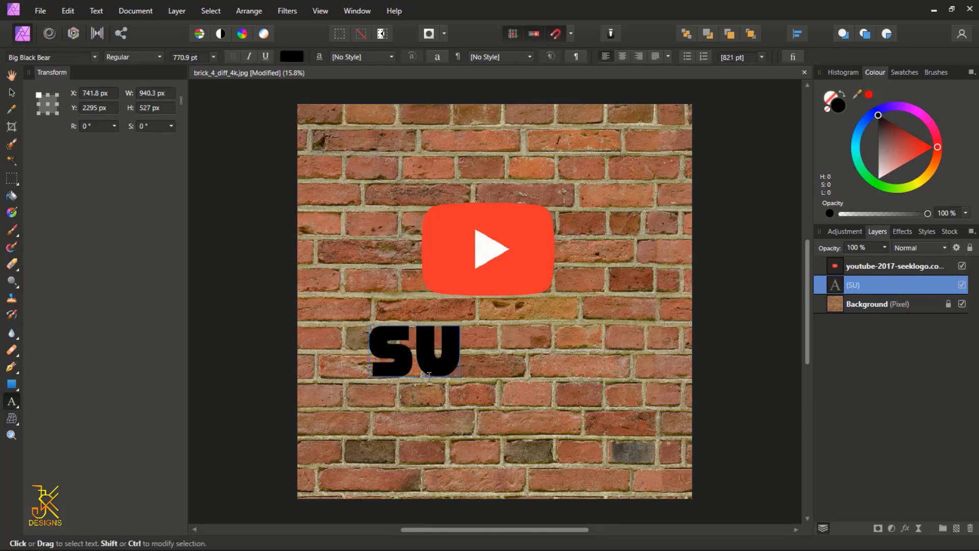
{"action": "type", "text": "B"}
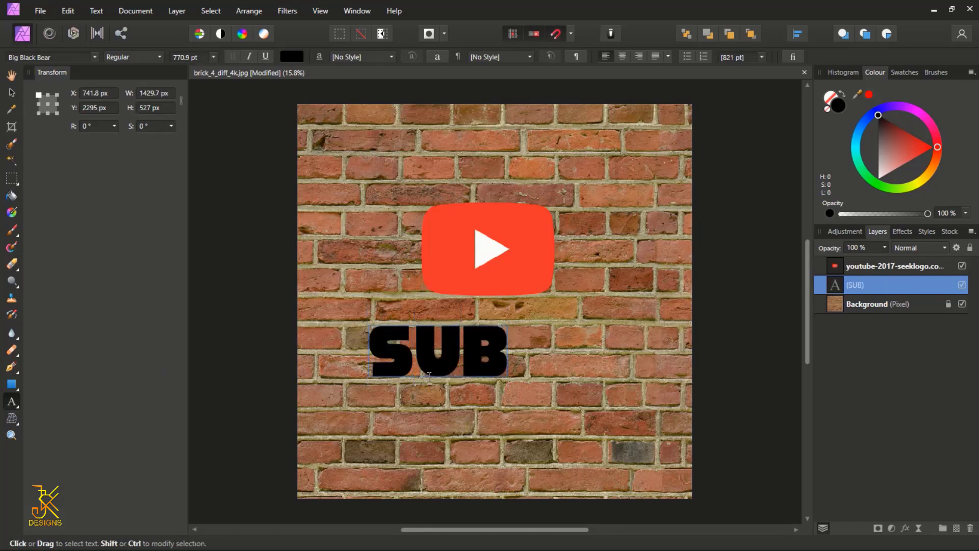
{"action": "type", "text": "SCRIBE"}
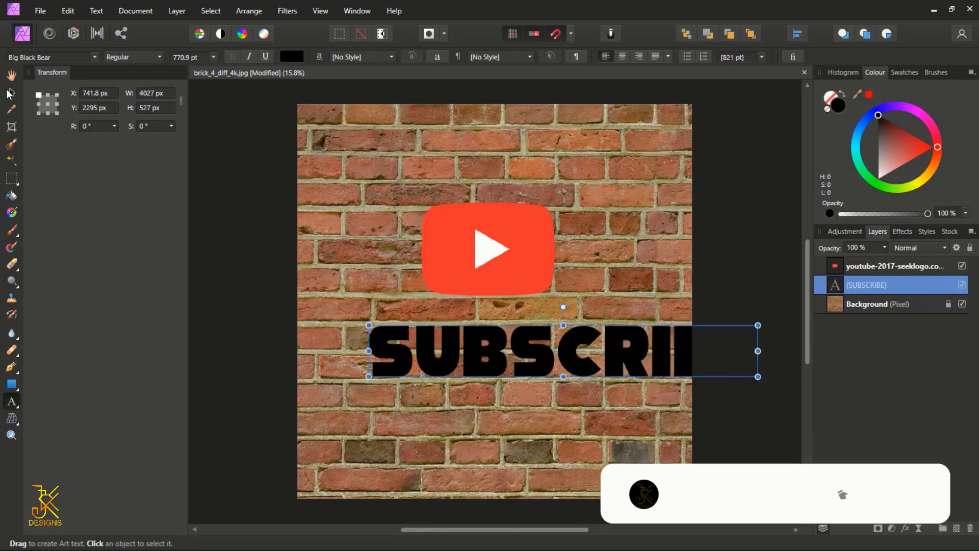
{"action": "left_click_drag", "start_coordinate": [562, 350], "coordinate": [503, 337]}
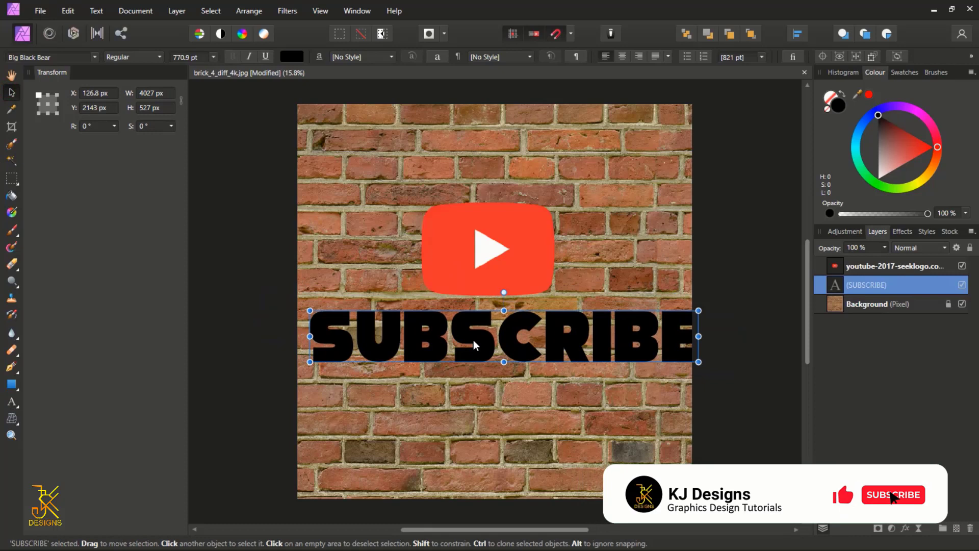
{"action": "left_click_drag", "start_coordinate": [503, 336], "coordinate": [496, 327]}
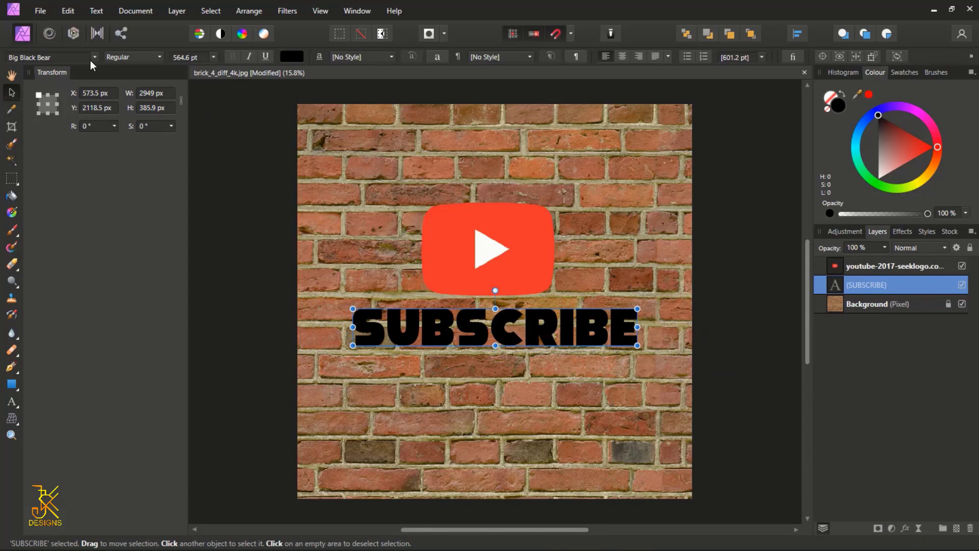
Change the SUBSCRIBE font to Arial Black and re-centre and shrink it under the logo.
{"action": "left_click", "coordinate": [94, 56]}
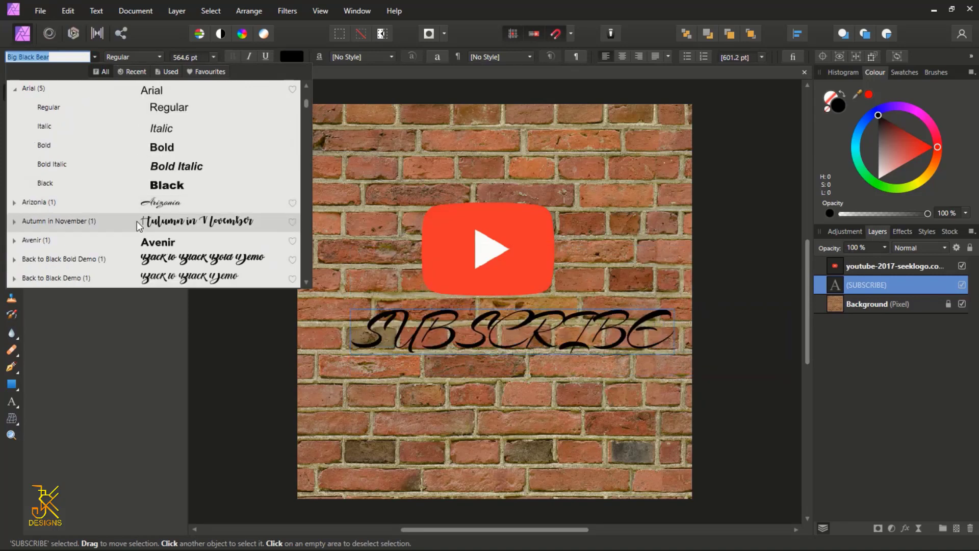
{"action": "left_click", "coordinate": [151, 91]}
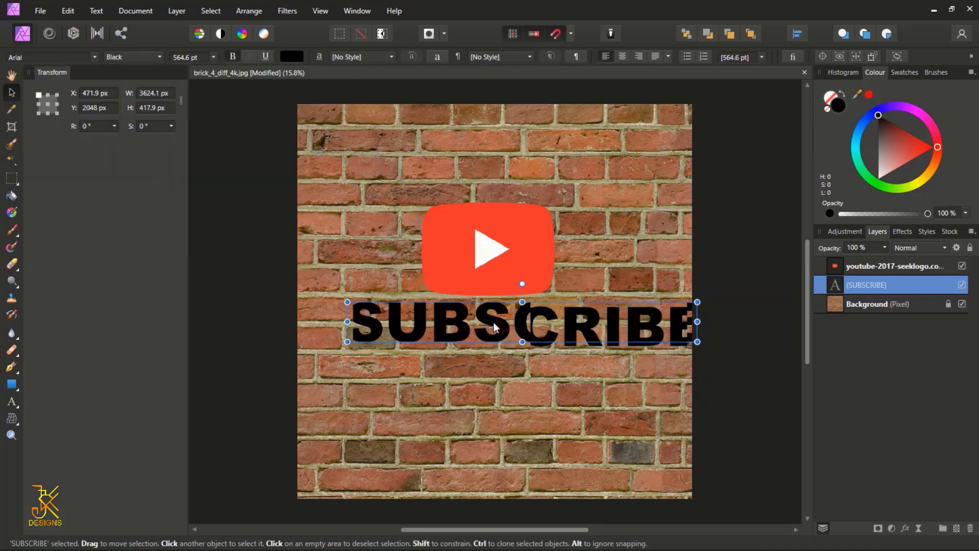
{"action": "left_click_drag", "start_coordinate": [521, 322], "coordinate": [493, 323]}
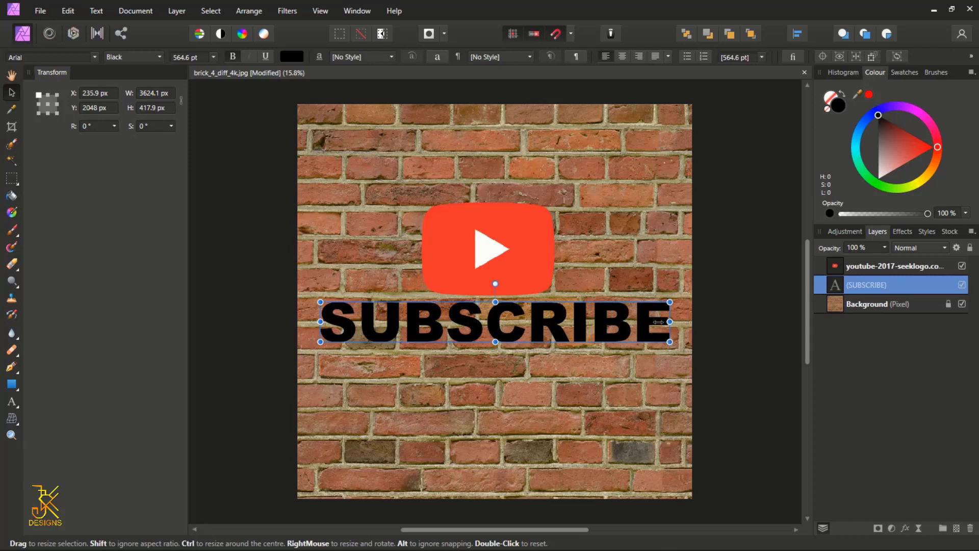
{"action": "left_click_drag", "start_coordinate": [669, 322], "coordinate": [636, 322]}
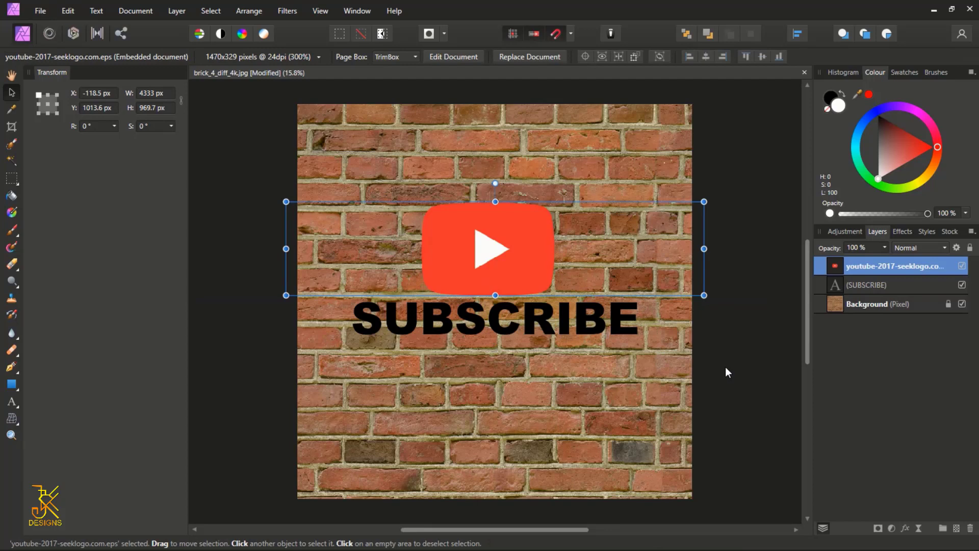
{"action": "mouse_move", "coordinate": [672, 297]}
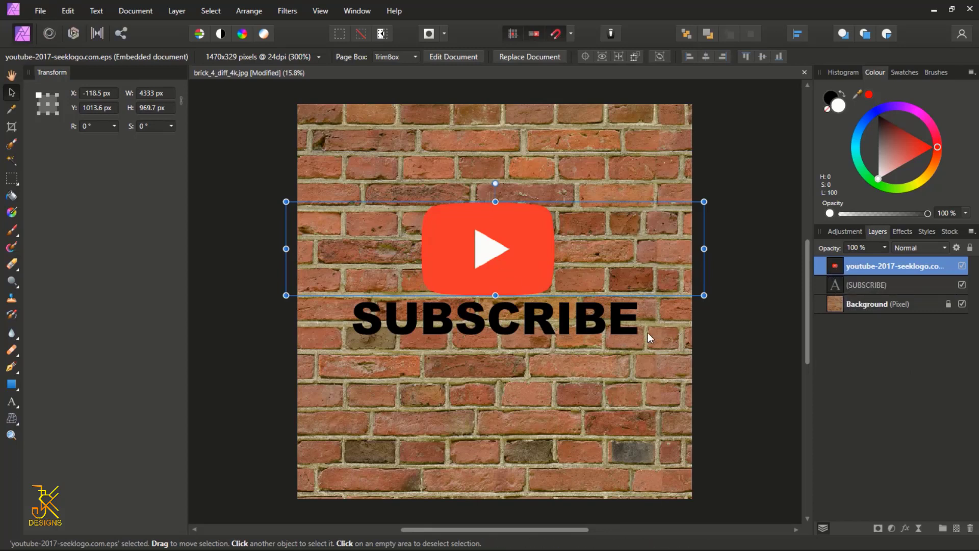
{"action": "mouse_move", "coordinate": [837, 293]}
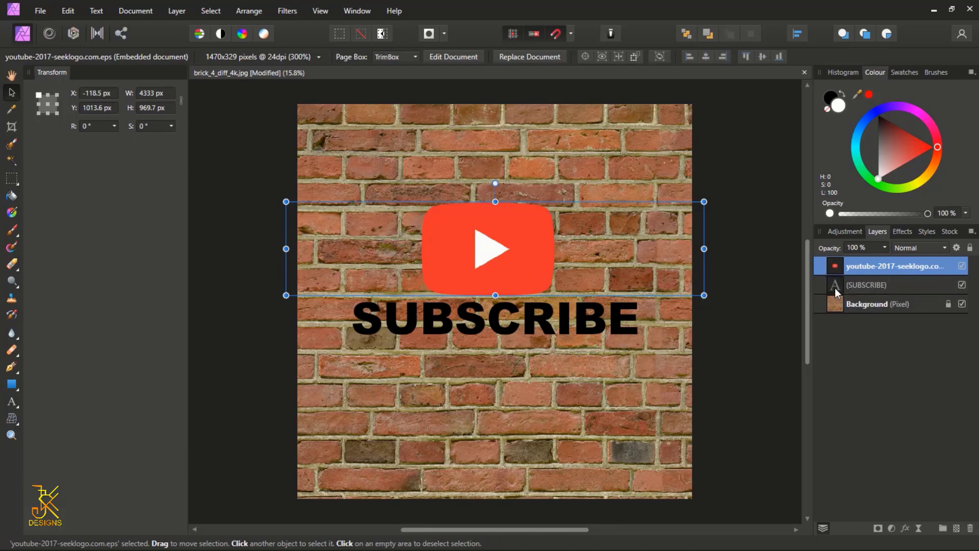
Toggle the SUBSCRIBE layer's visibility off and on, then select the layers to group.
{"action": "left_click", "coordinate": [962, 285]}
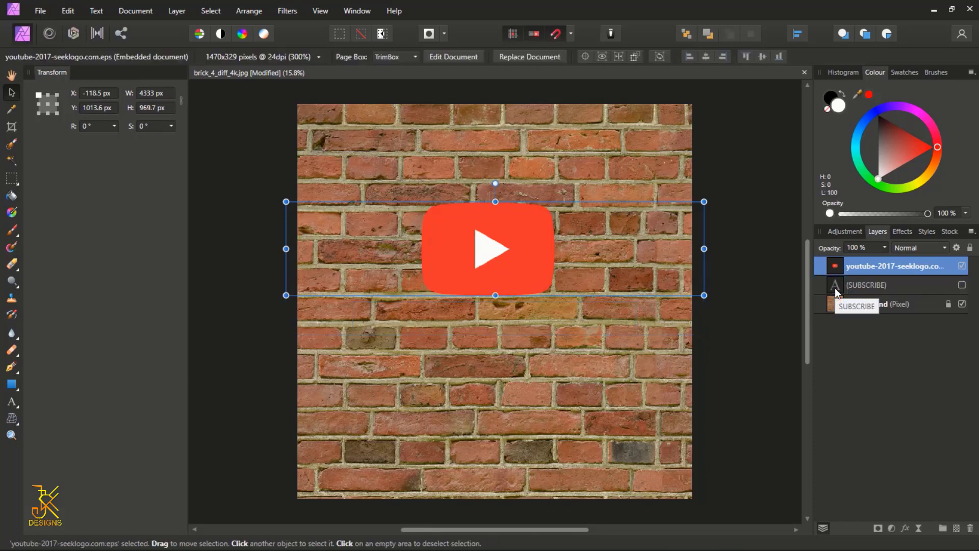
{"action": "left_click", "coordinate": [961, 285]}
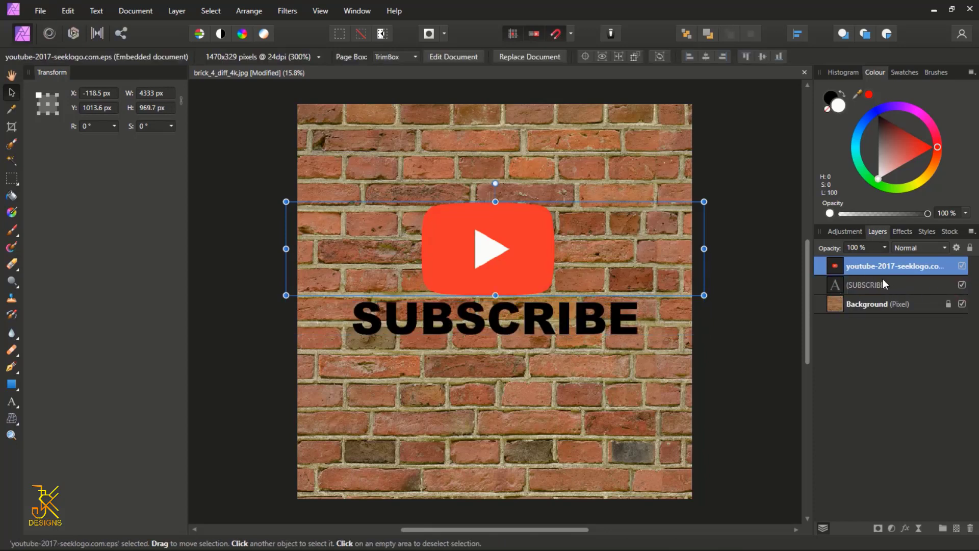
{"action": "left_click", "coordinate": [867, 284]}
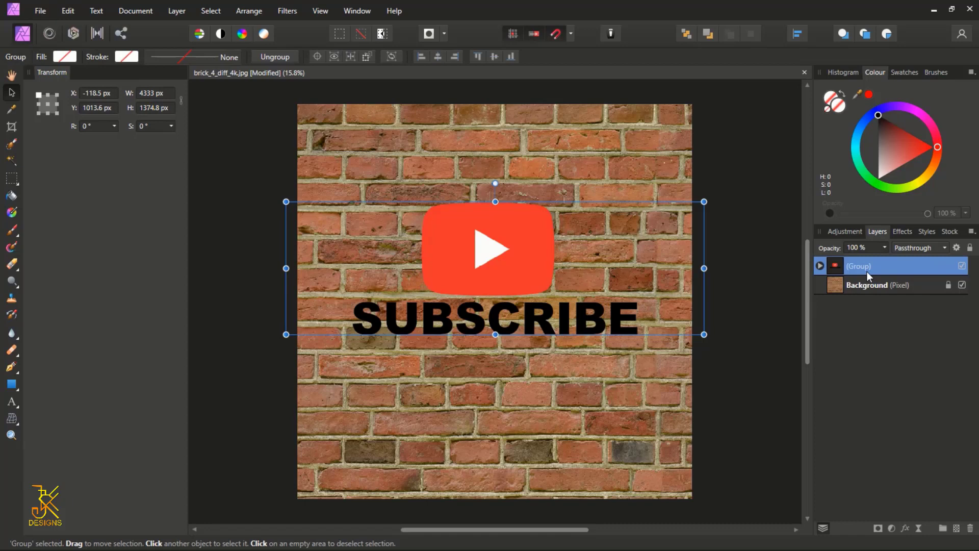
{"action": "mouse_move", "coordinate": [704, 268]}
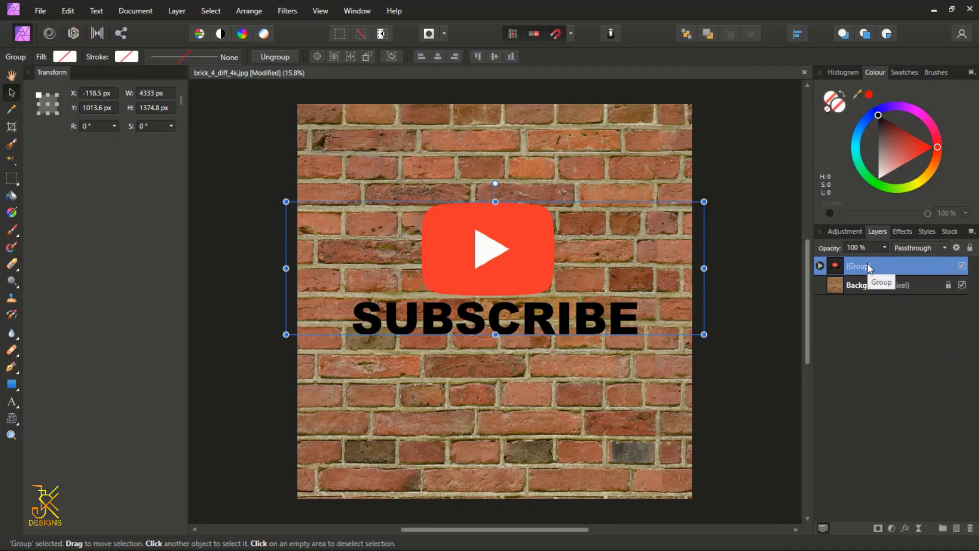
Rasterise the logo-and-text group into a pixel layer and drag it lower on the wall.
{"action": "right_click", "coordinate": [887, 265]}
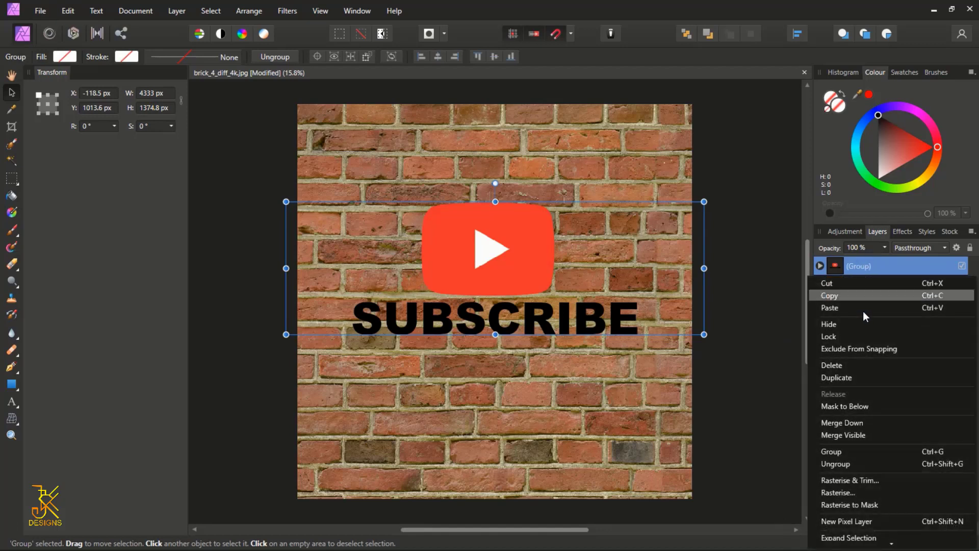
{"action": "mouse_move", "coordinate": [855, 496]}
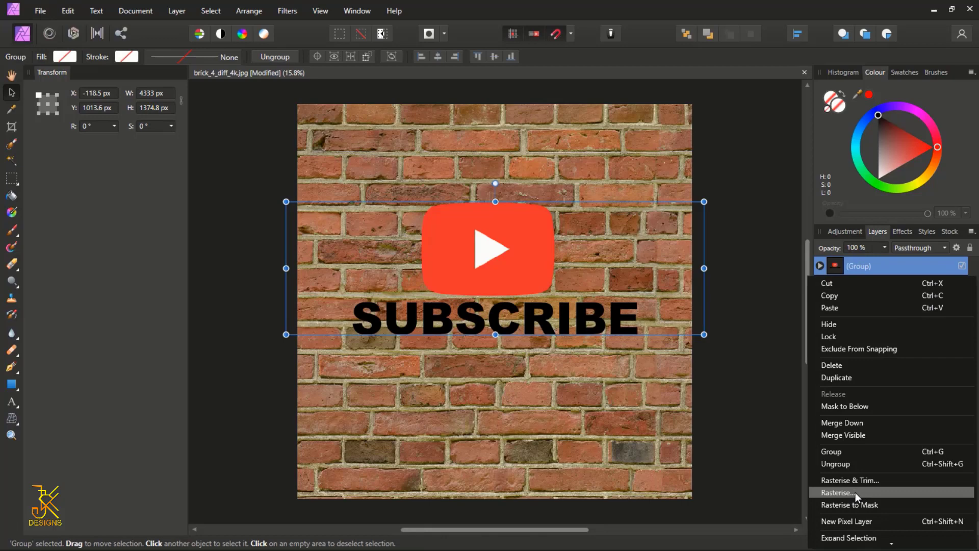
{"action": "left_click", "coordinate": [839, 492]}
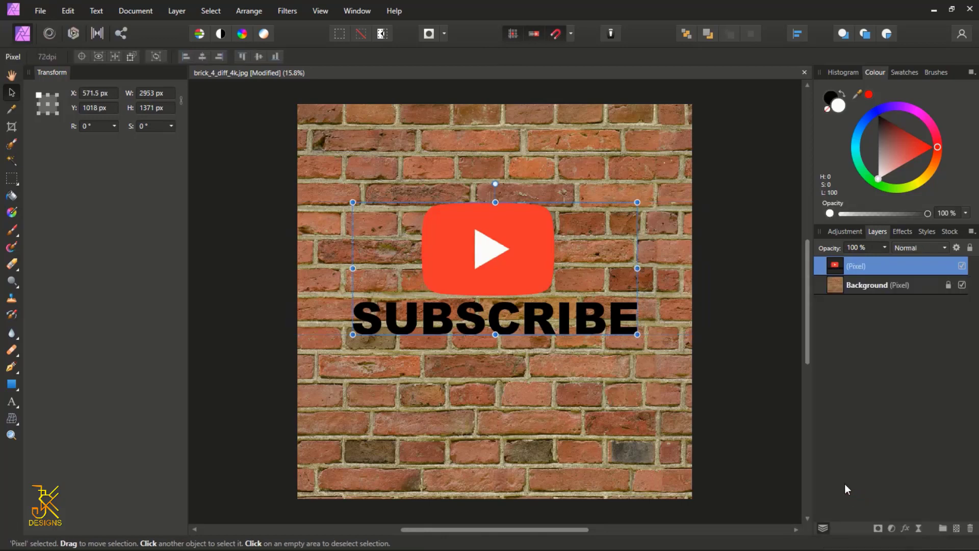
{"action": "mouse_move", "coordinate": [520, 293]}
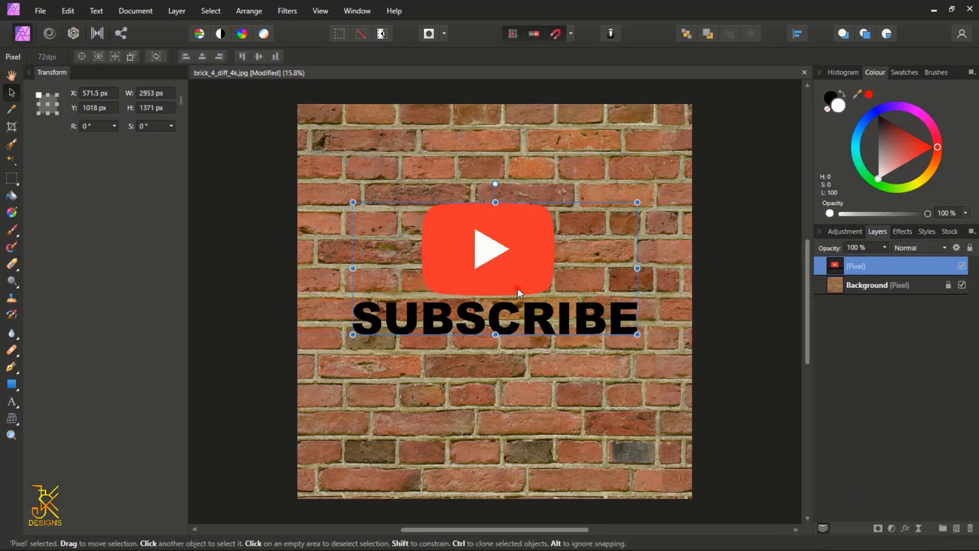
{"action": "left_click_drag", "start_coordinate": [489, 249], "coordinate": [532, 291]}
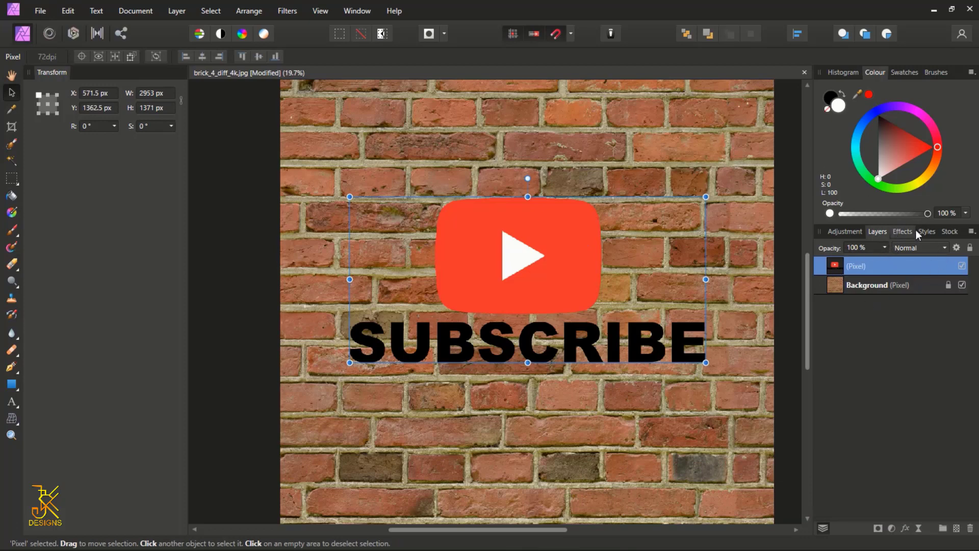
{"action": "mouse_move", "coordinate": [955, 250]}
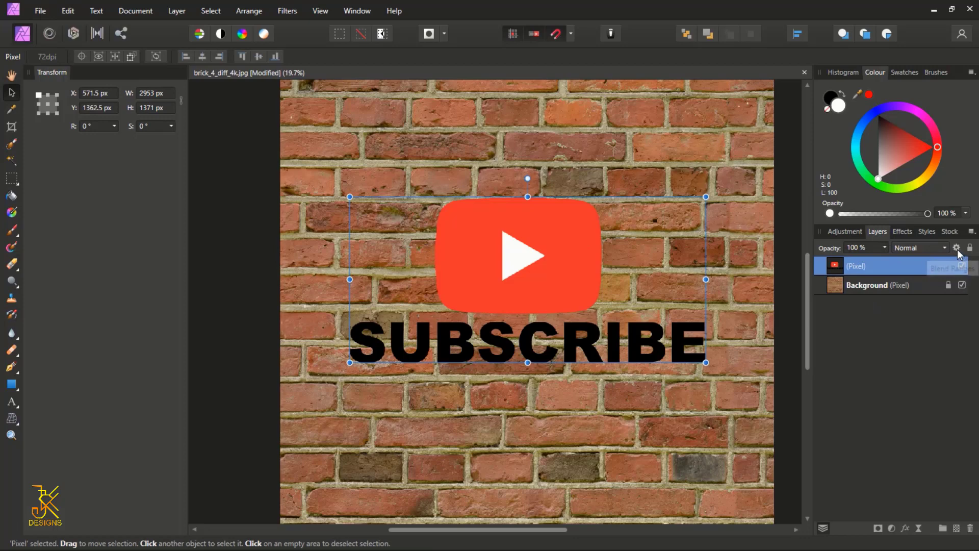
{"action": "mouse_move", "coordinate": [973, 247]}
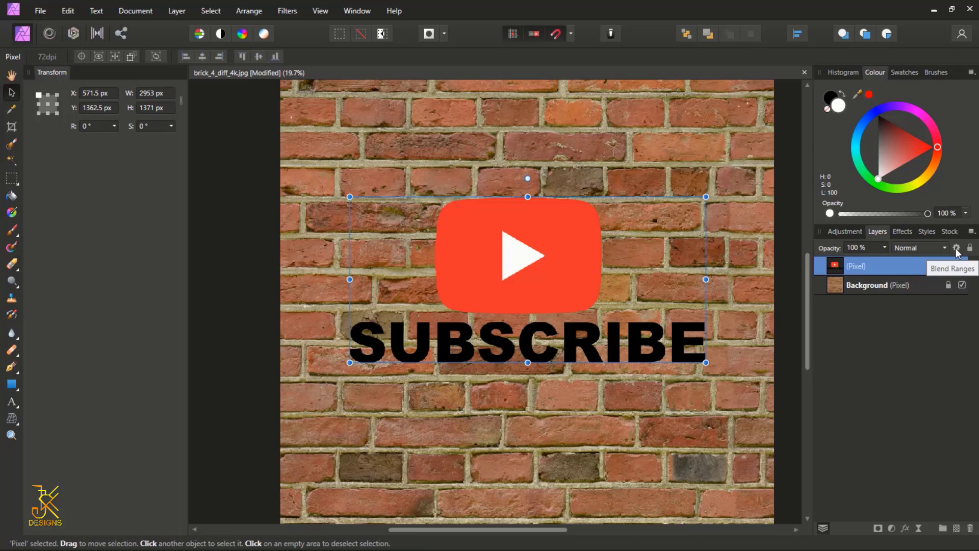
Open Blend Ranges via the Pixel layer's gear icon.
{"action": "left_click", "coordinate": [955, 248]}
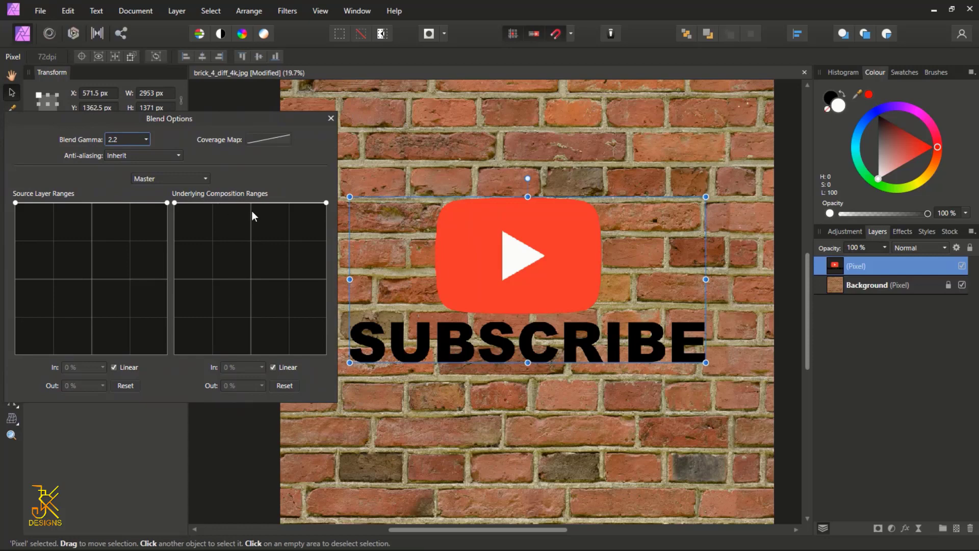
{"action": "mouse_move", "coordinate": [717, 296]}
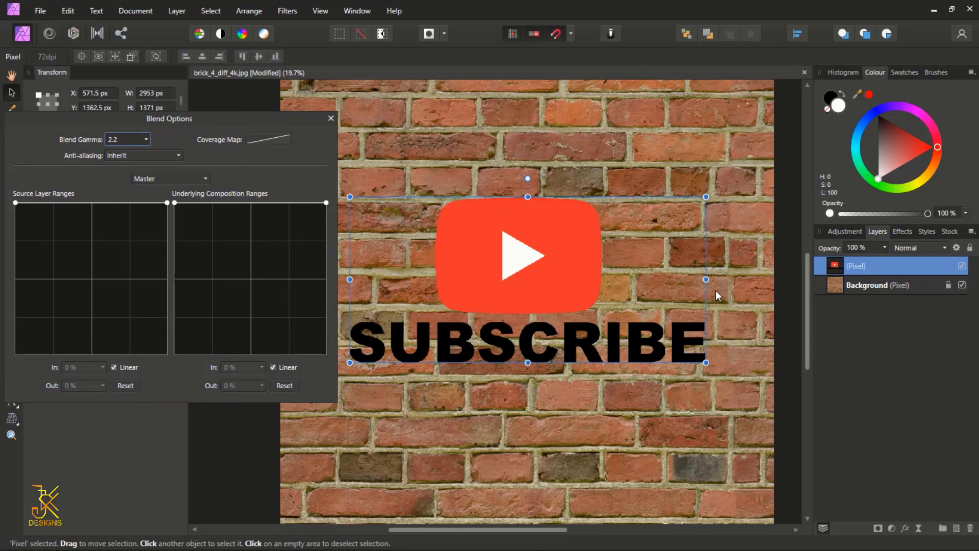
{"action": "mouse_move", "coordinate": [324, 215]}
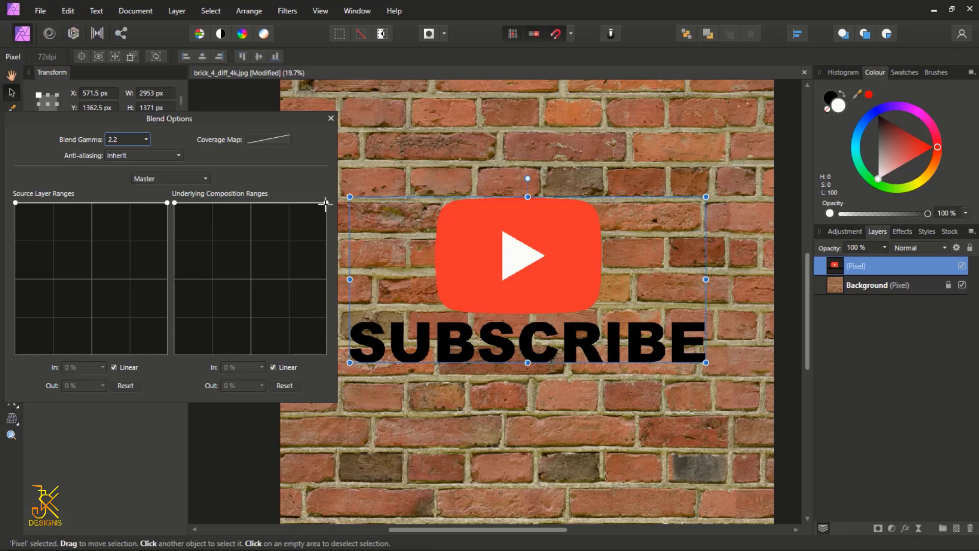
{"action": "mouse_move", "coordinate": [260, 186]}
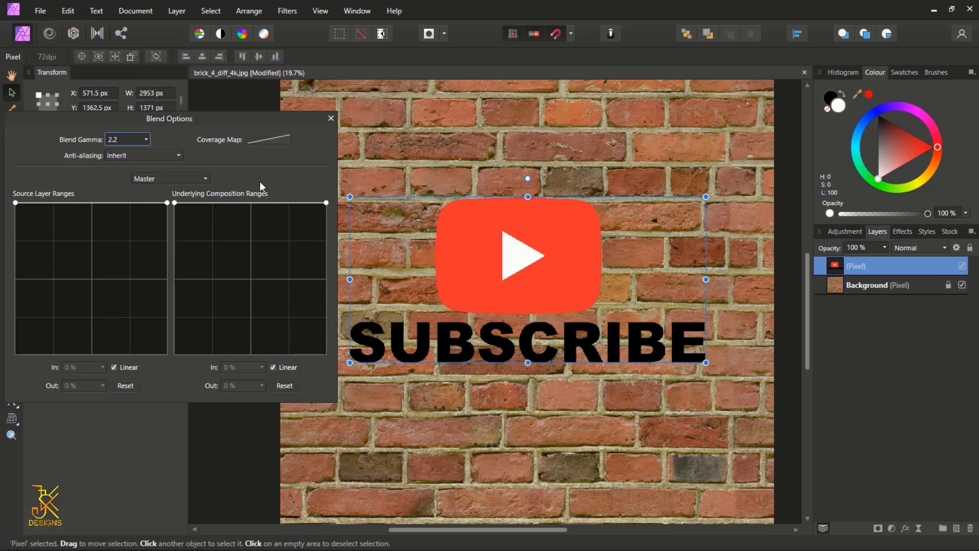
{"action": "mouse_move", "coordinate": [298, 215]}
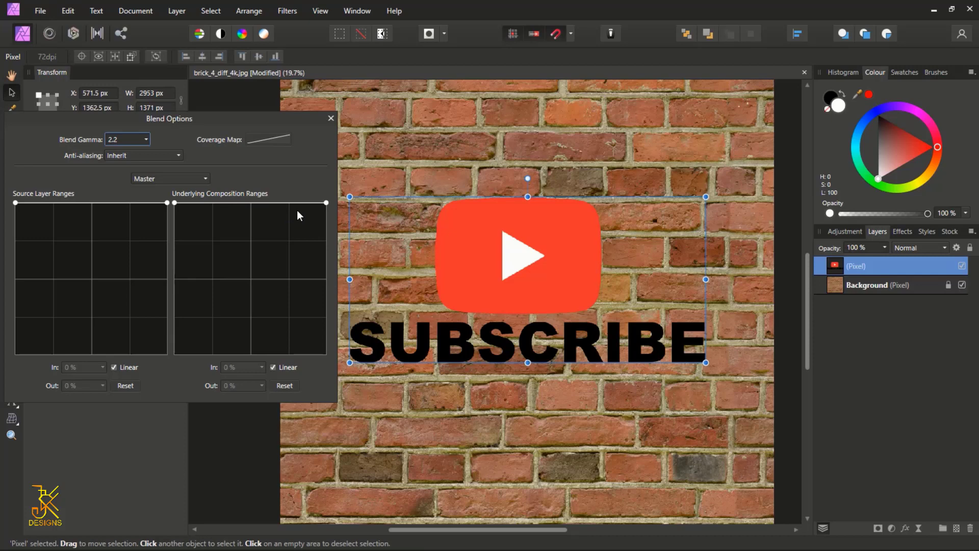
{"action": "mouse_move", "coordinate": [333, 209]}
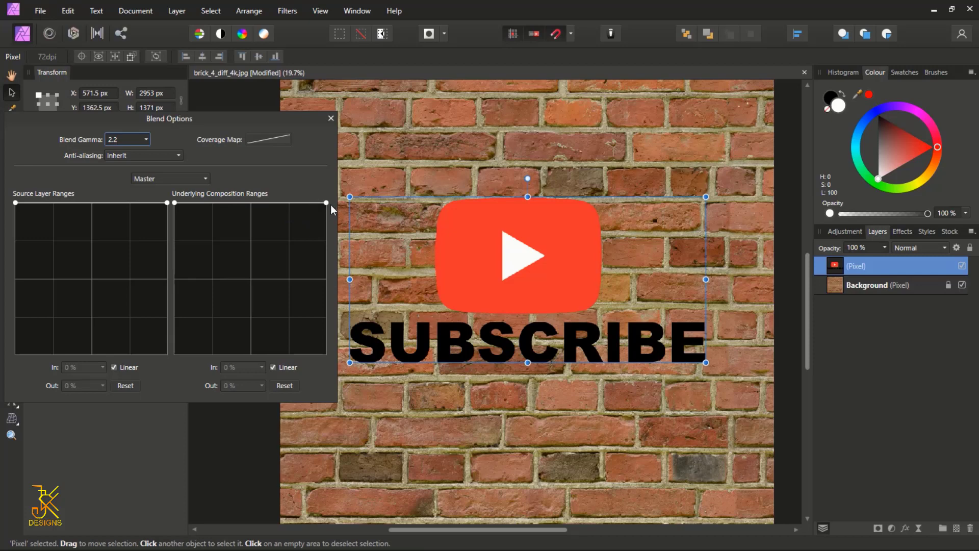
Drag the underlying composition range nodes down and add a midpoint node so the logo nearly vanishes.
{"action": "left_click_drag", "start_coordinate": [326, 203], "coordinate": [325, 237]}
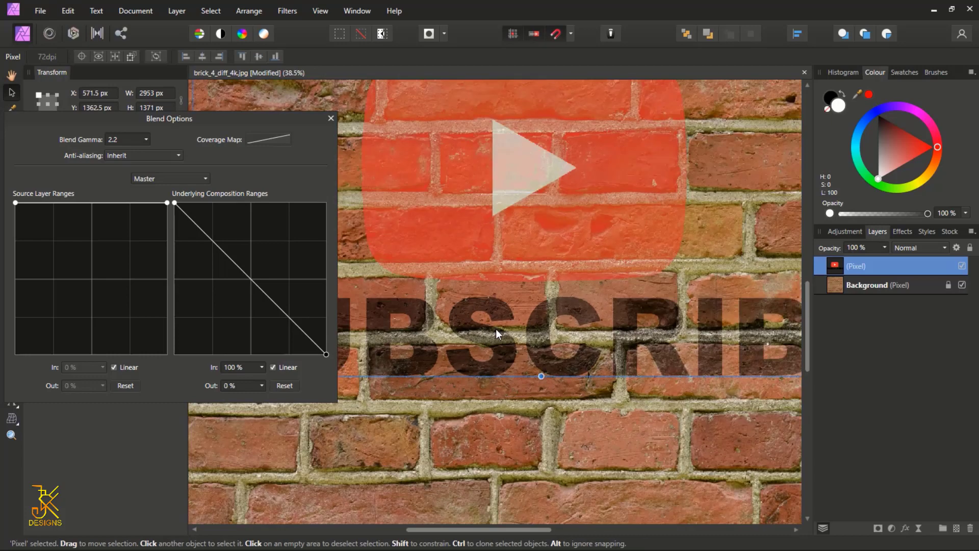
{"action": "scroll", "scroll_direction": "down", "scroll_amount": 3}
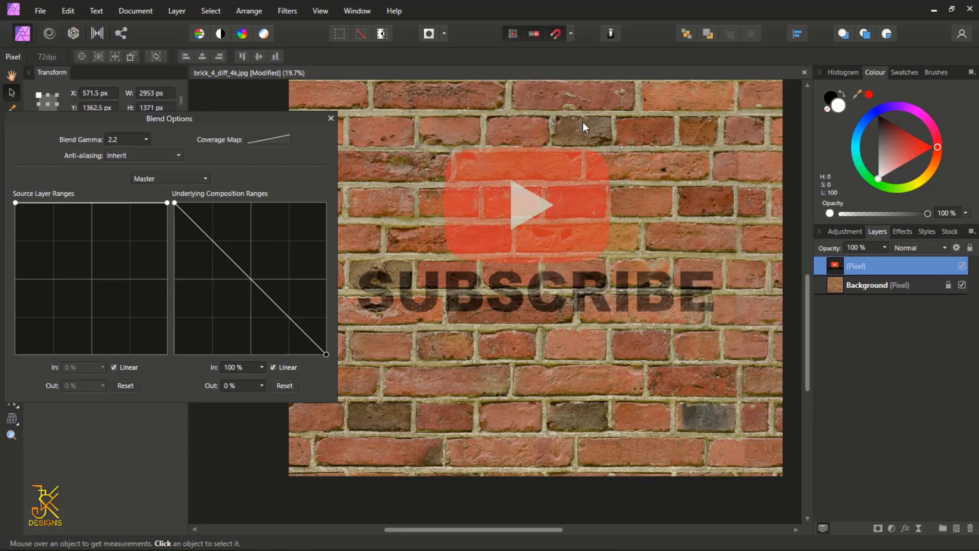
{"action": "left_click", "coordinate": [585, 127]}
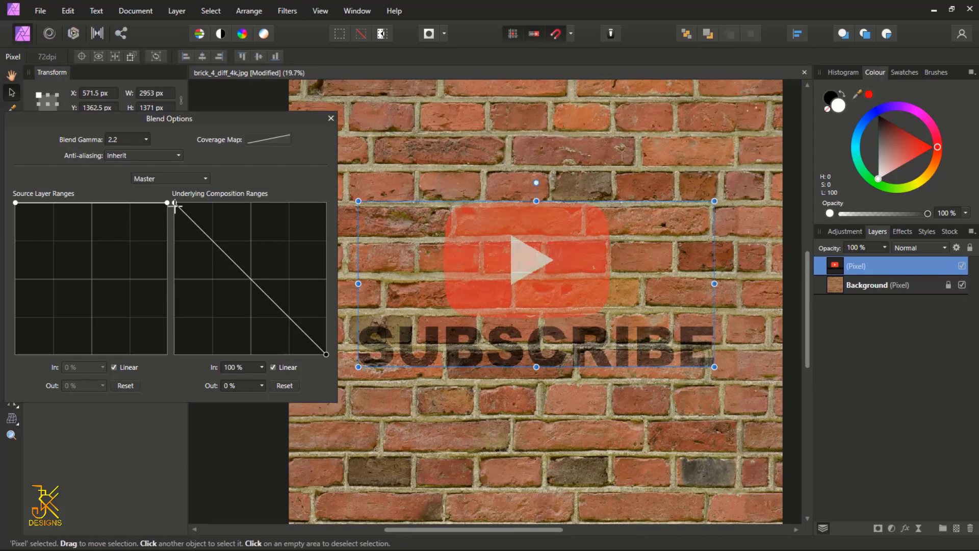
{"action": "left_click_drag", "start_coordinate": [175, 208], "coordinate": [175, 222]}
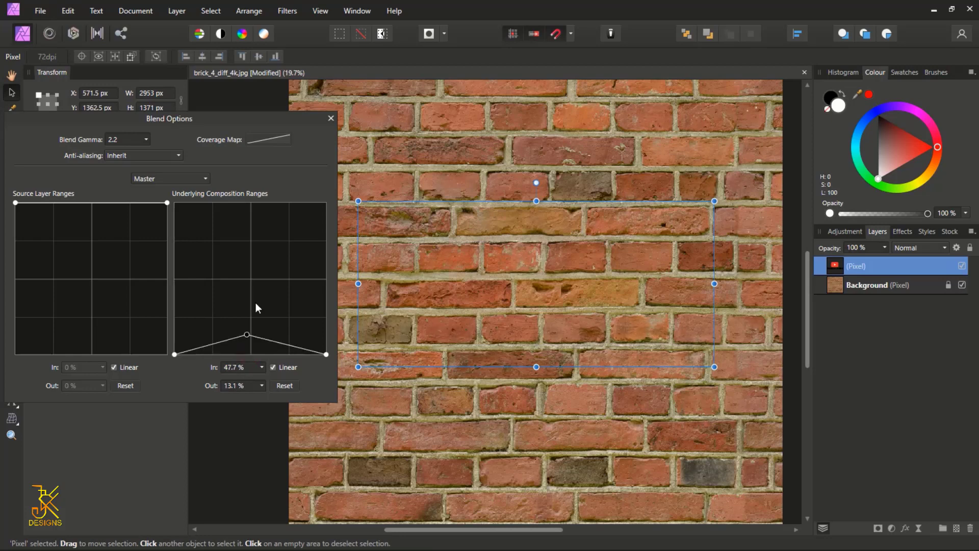
{"action": "left_click_drag", "start_coordinate": [247, 334], "coordinate": [248, 208]}
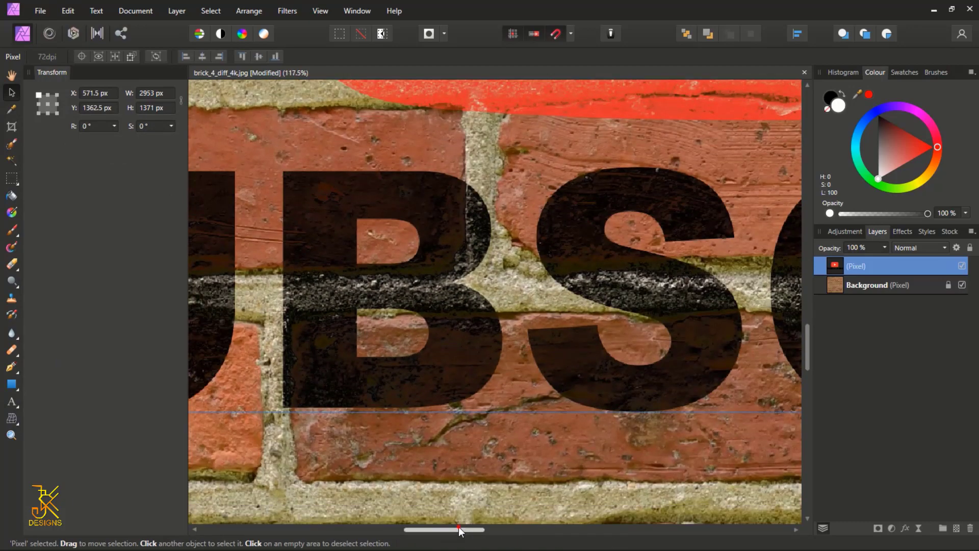
Inspect the blended bricks through the logo up close, then zoom out to the full composition.
{"action": "left_click_drag", "start_coordinate": [458, 530], "coordinate": [411, 529]}
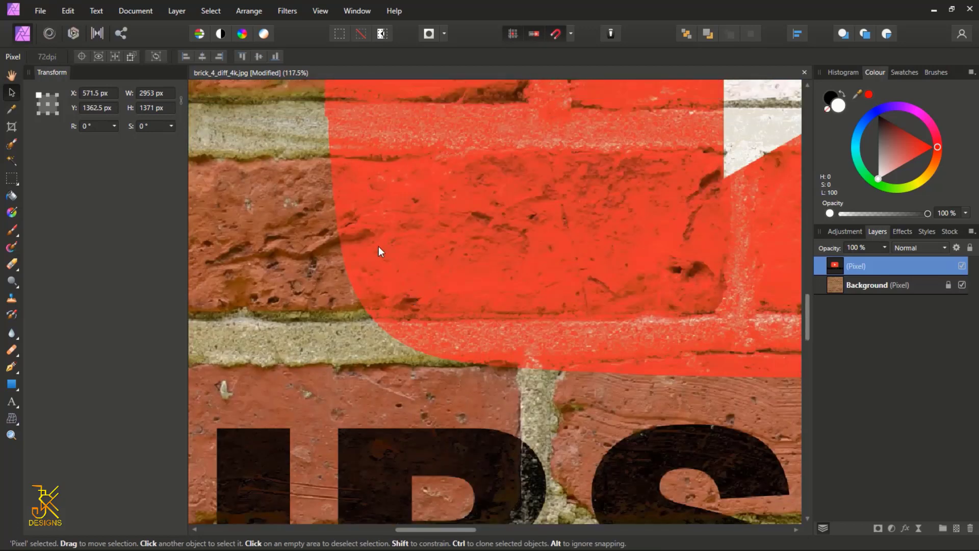
{"action": "mouse_move", "coordinate": [375, 364]}
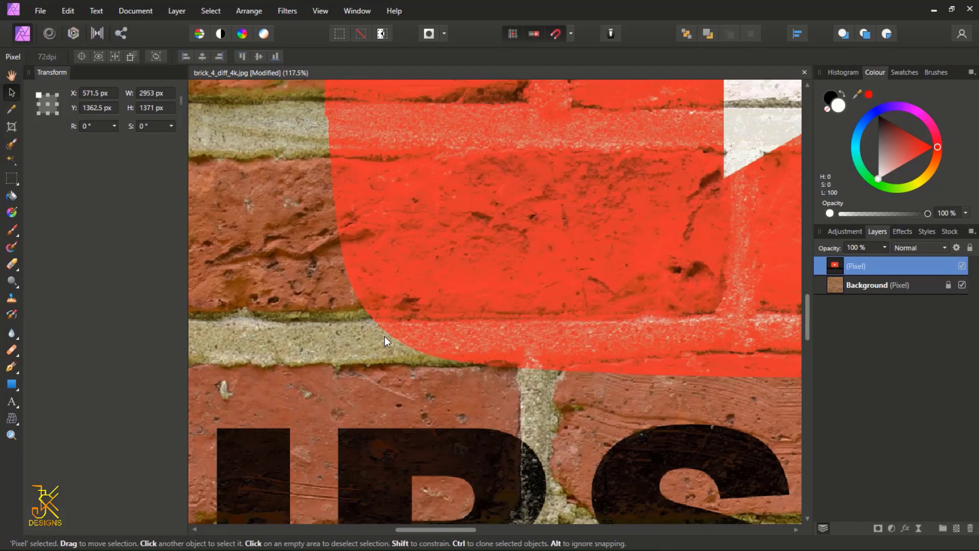
{"action": "mouse_move", "coordinate": [387, 306]}
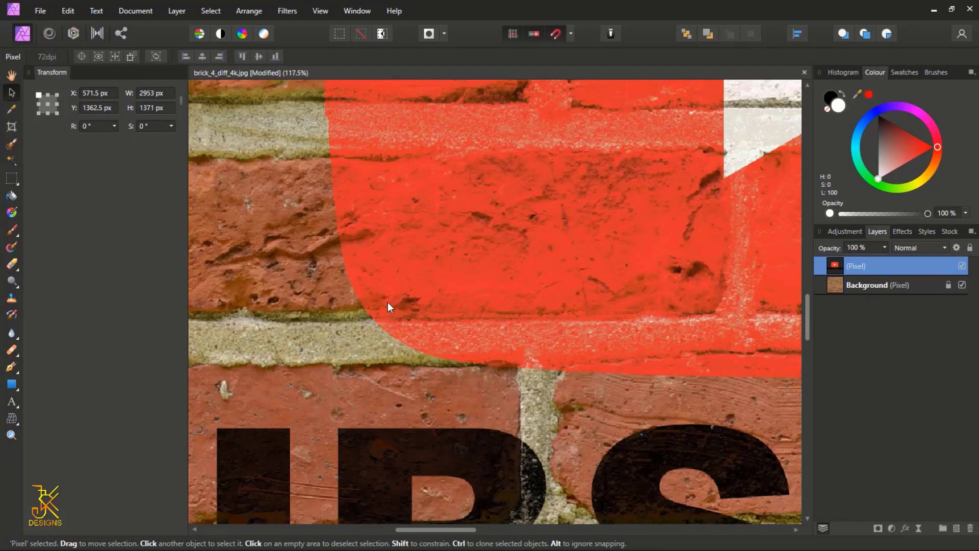
{"action": "scroll", "scroll_direction": "down", "scroll_amount": 3}
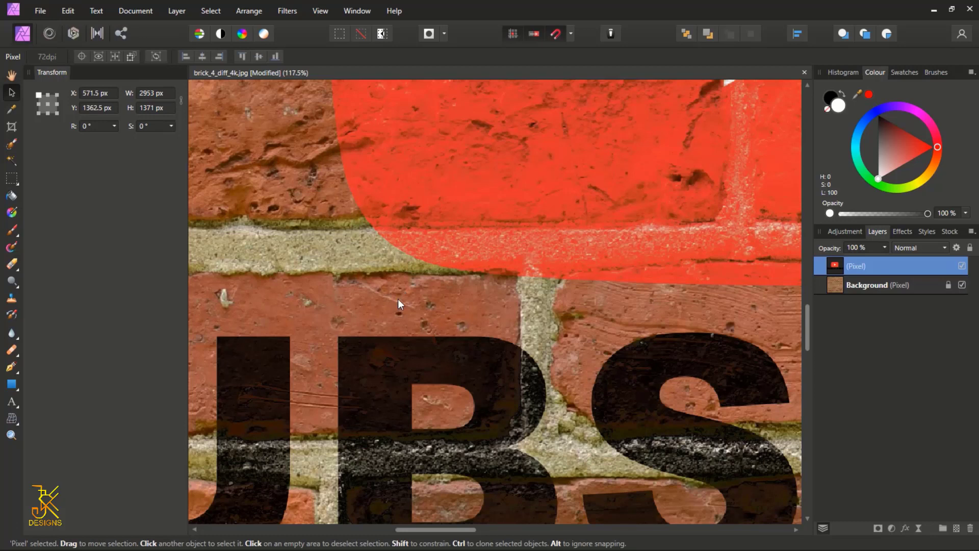
{"action": "mouse_move", "coordinate": [518, 270]}
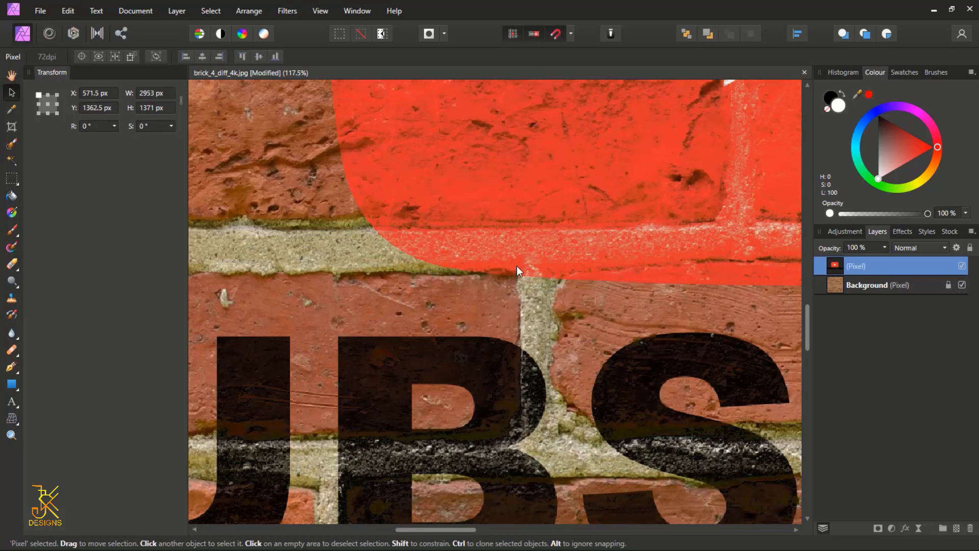
{"action": "mouse_move", "coordinate": [498, 250]}
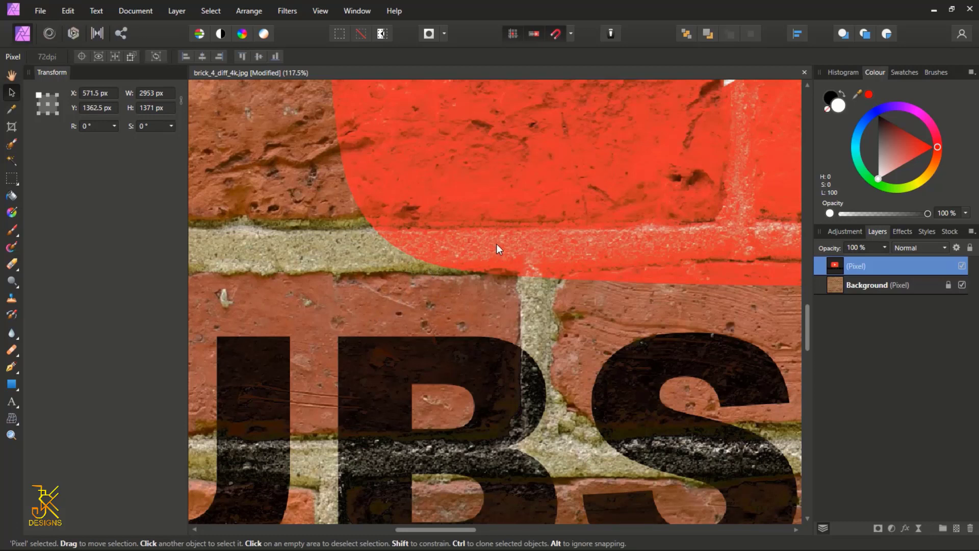
{"action": "scroll", "scroll_direction": "down", "scroll_amount": 3}
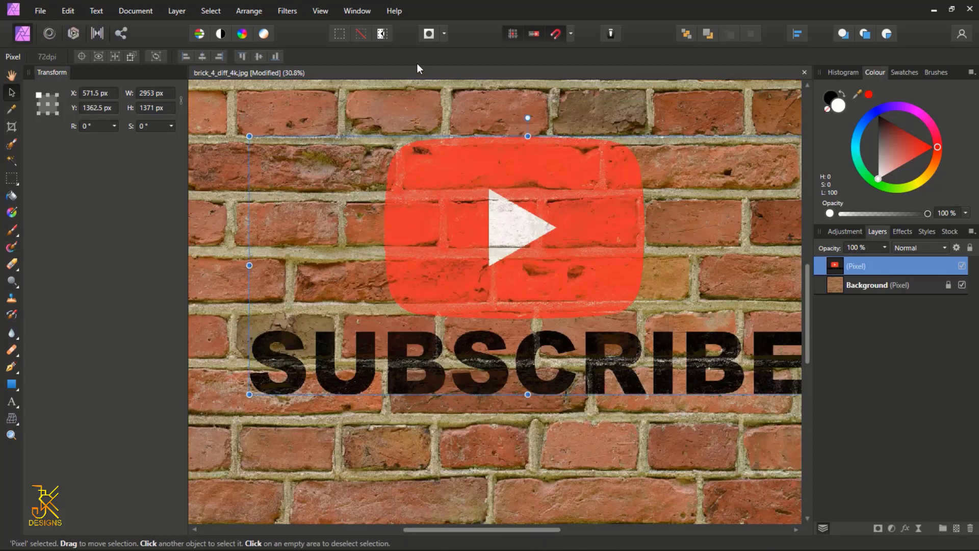
Browse the Filters menu, then open the Layer menu for a new live filter.
{"action": "left_click", "coordinate": [287, 11]}
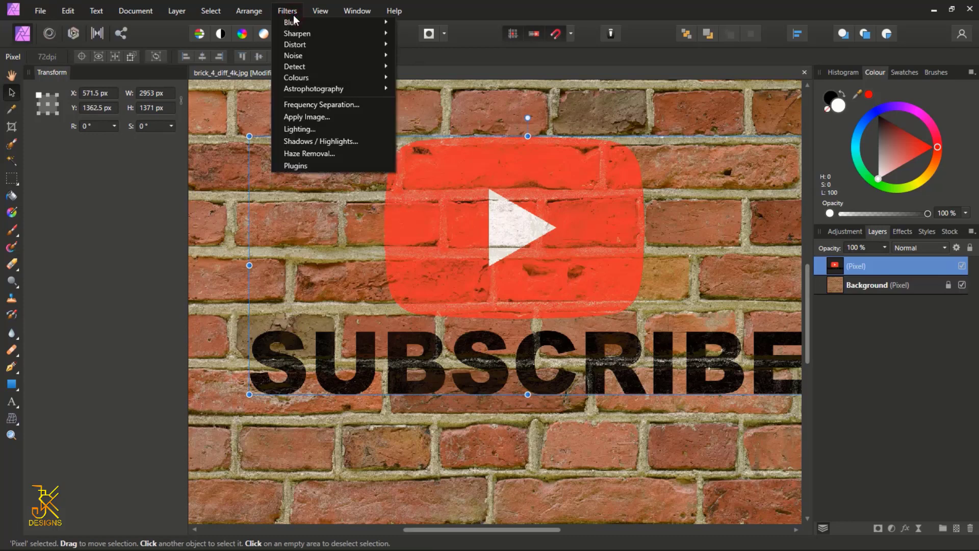
{"action": "left_click", "coordinate": [177, 11]}
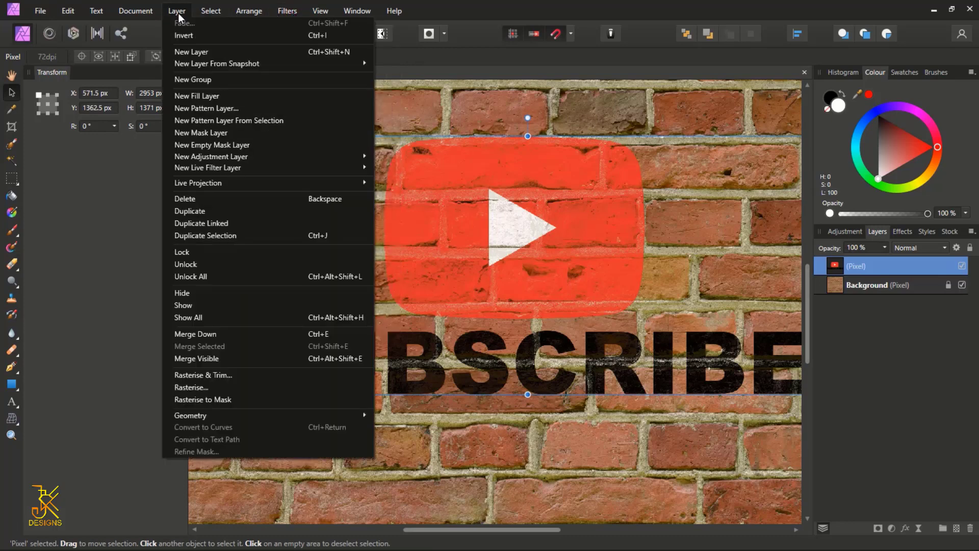
{"action": "mouse_move", "coordinate": [208, 167]}
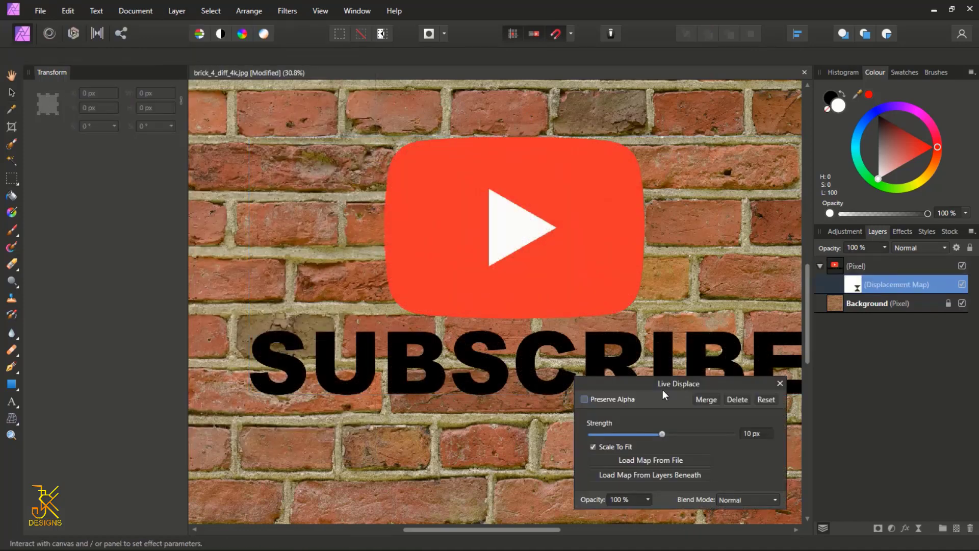
Map Live Displace from the brick layers beneath at 5 px strength and close the panel.
{"action": "left_click_drag", "start_coordinate": [678, 383], "coordinate": [238, 124]}
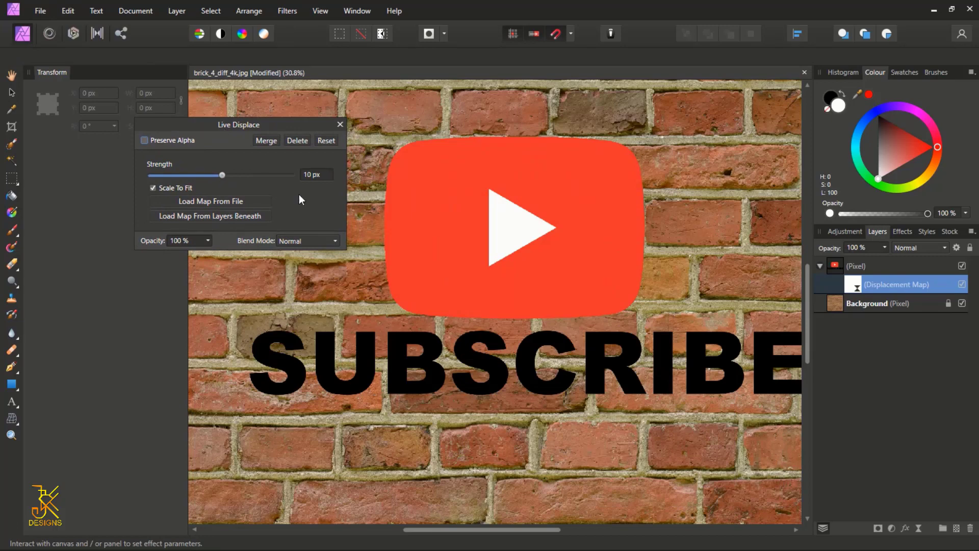
{"action": "mouse_move", "coordinate": [242, 195]}
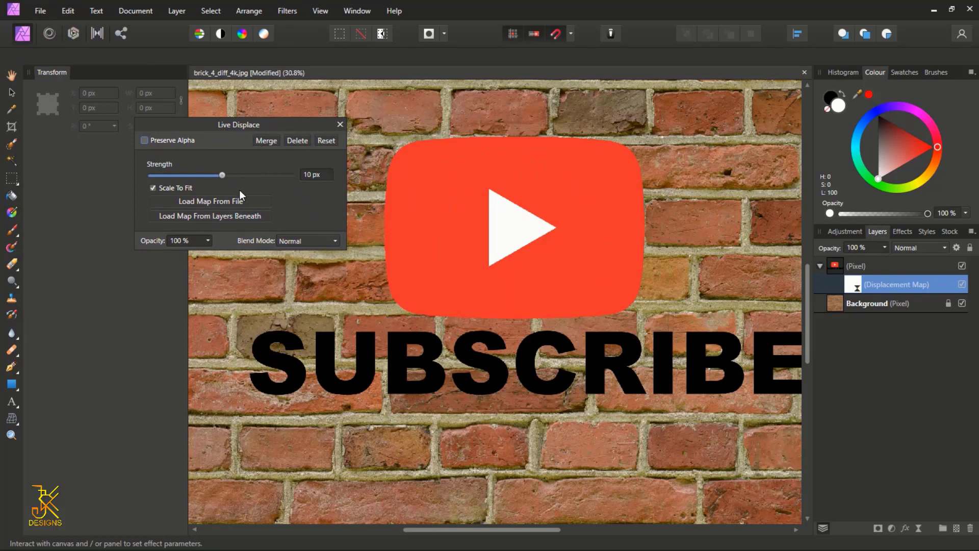
{"action": "mouse_move", "coordinate": [193, 223]}
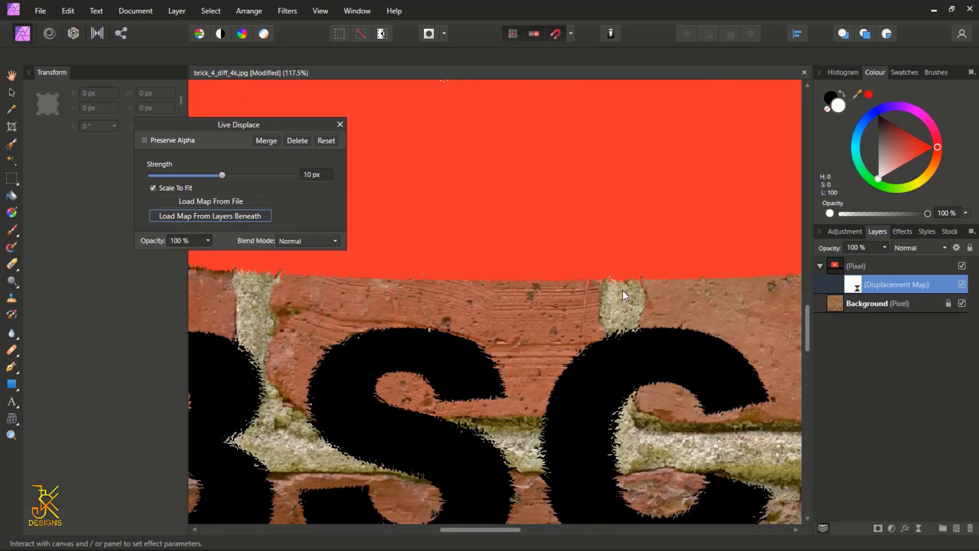
{"action": "scroll", "scroll_direction": "down", "scroll_amount": 3}
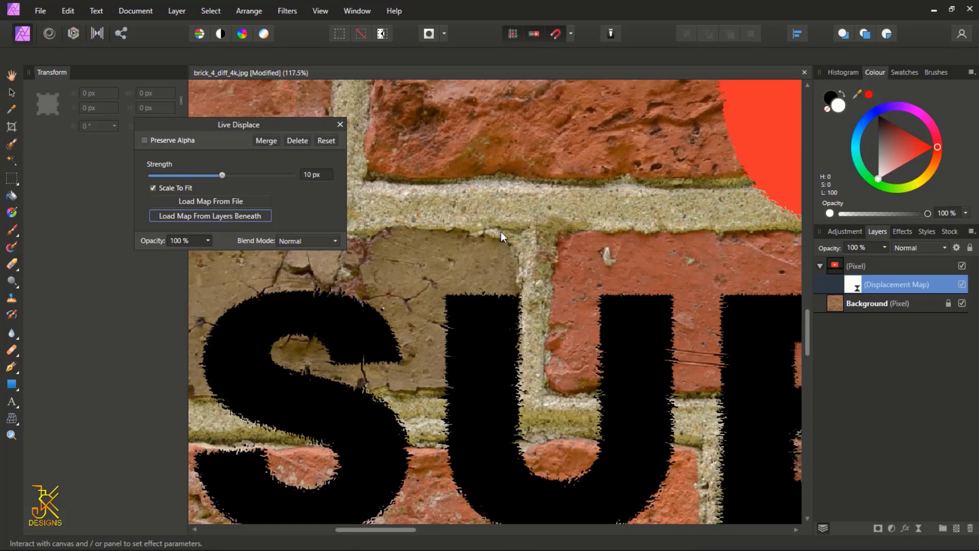
{"action": "mouse_move", "coordinate": [390, 218]}
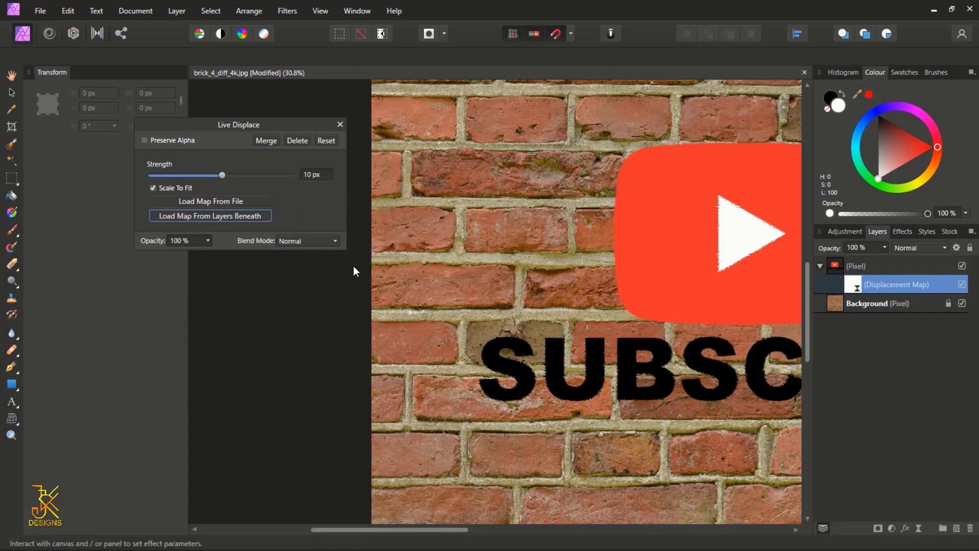
{"action": "left_click_drag", "start_coordinate": [221, 175], "coordinate": [261, 175]}
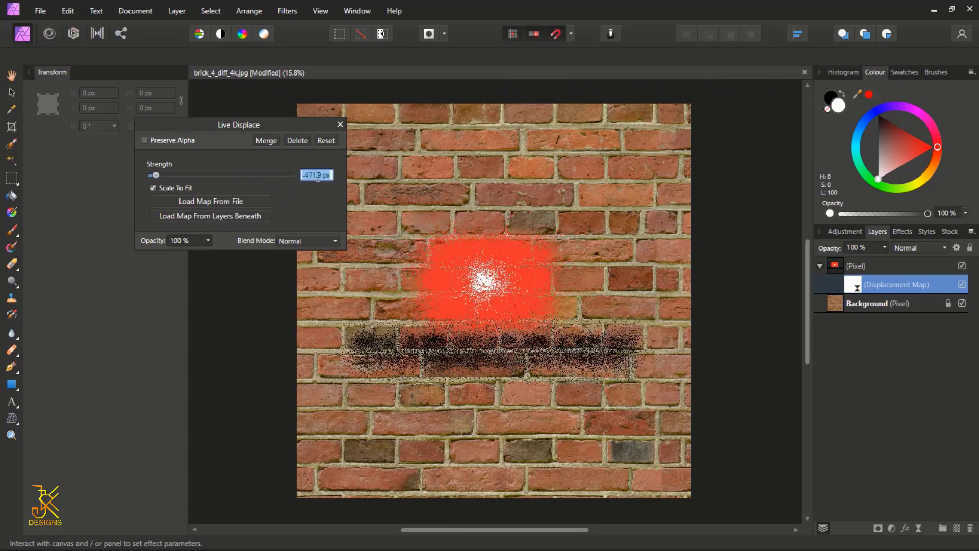
{"action": "type", "text": "54"}
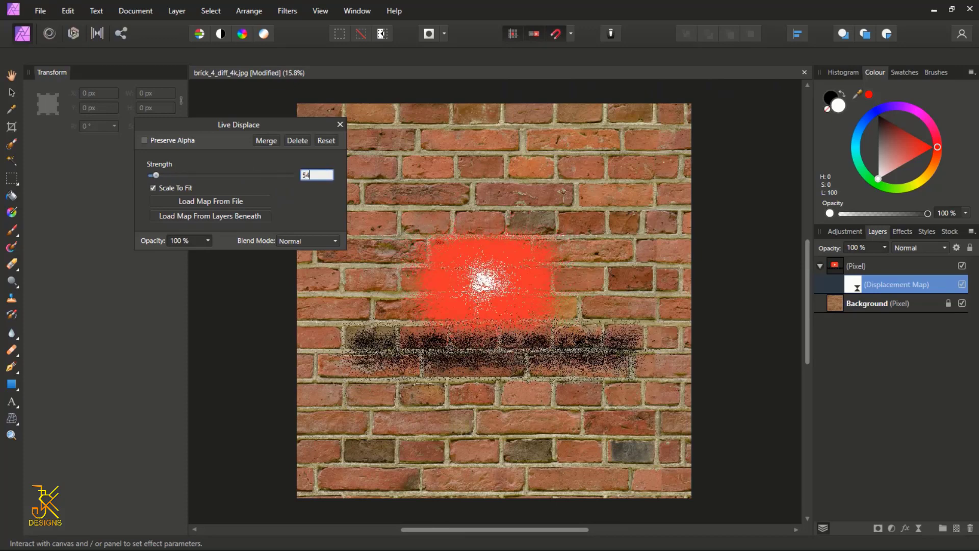
{"action": "type", "text": "5"}
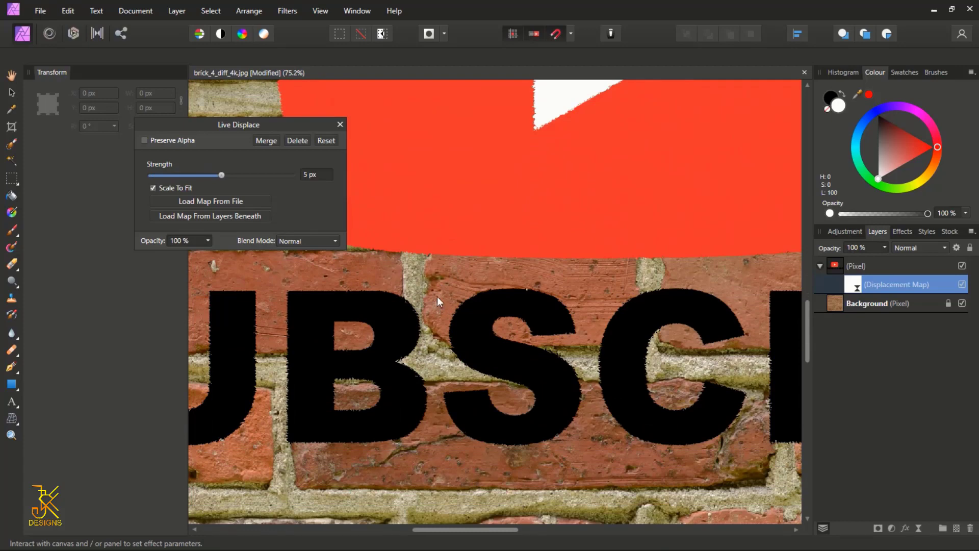
{"action": "scroll", "scroll_direction": "down", "scroll_amount": 3}
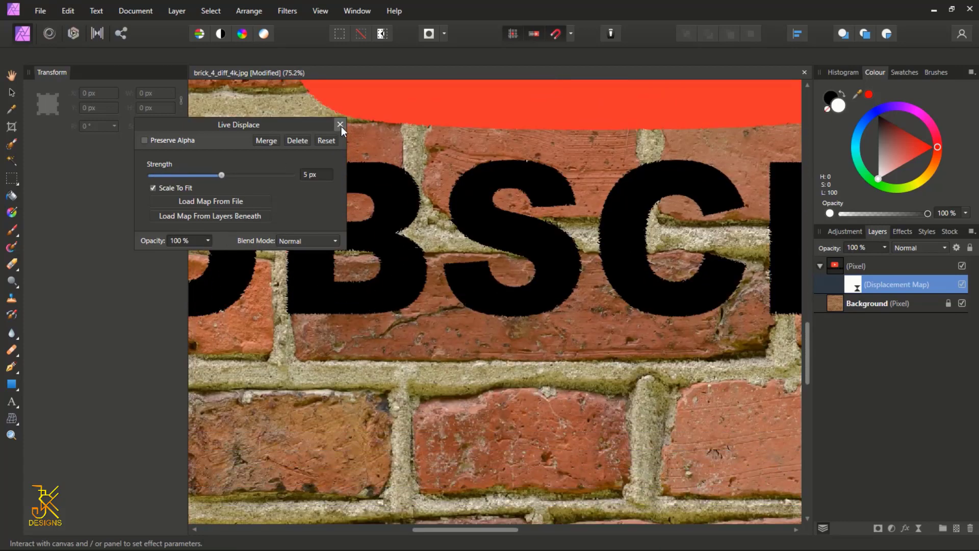
{"action": "left_click", "coordinate": [340, 125]}
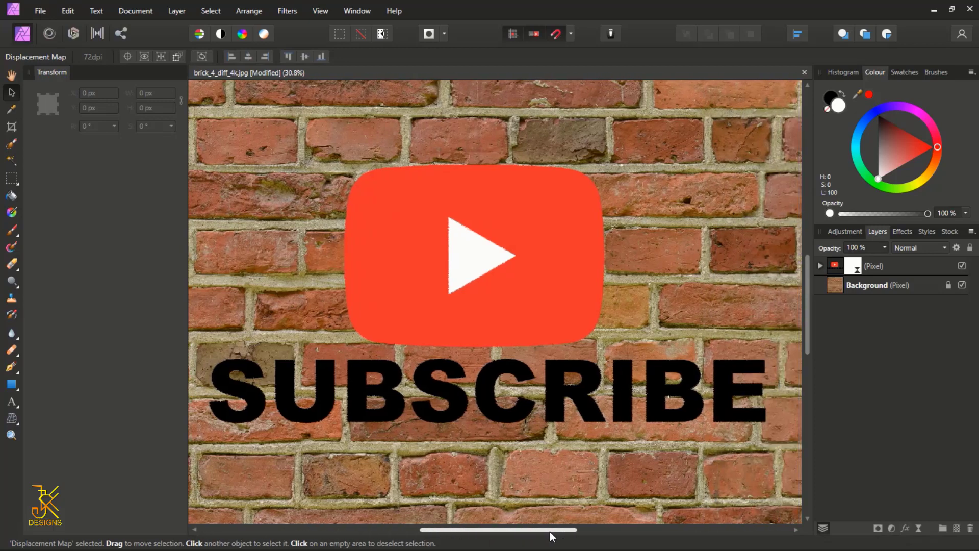
{"action": "mouse_move", "coordinate": [962, 261]}
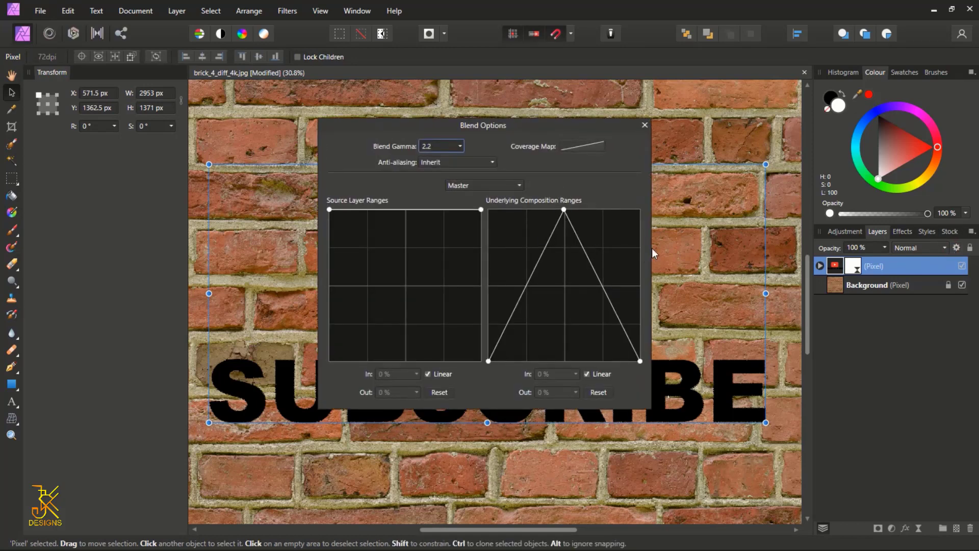
{"action": "left_click", "coordinate": [643, 125]}
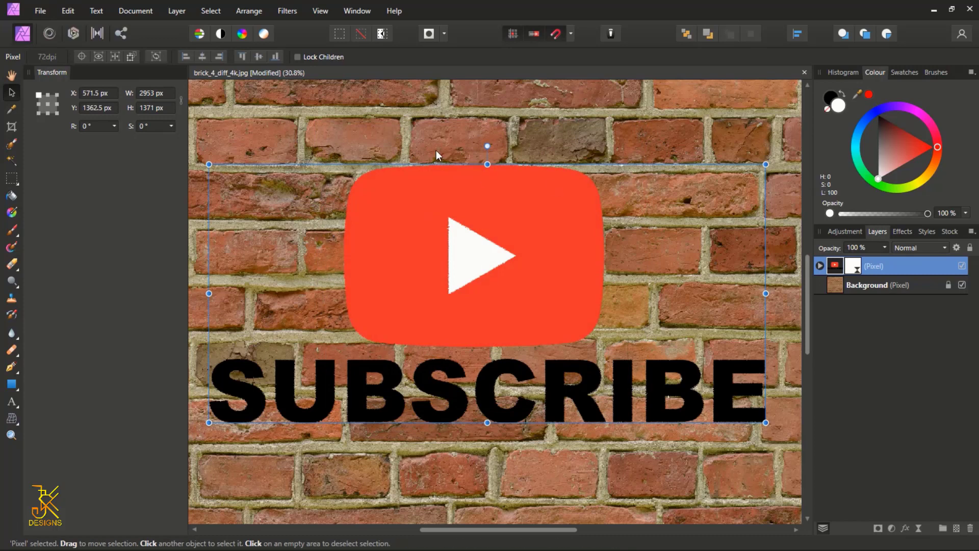
{"action": "mouse_move", "coordinate": [487, 161]}
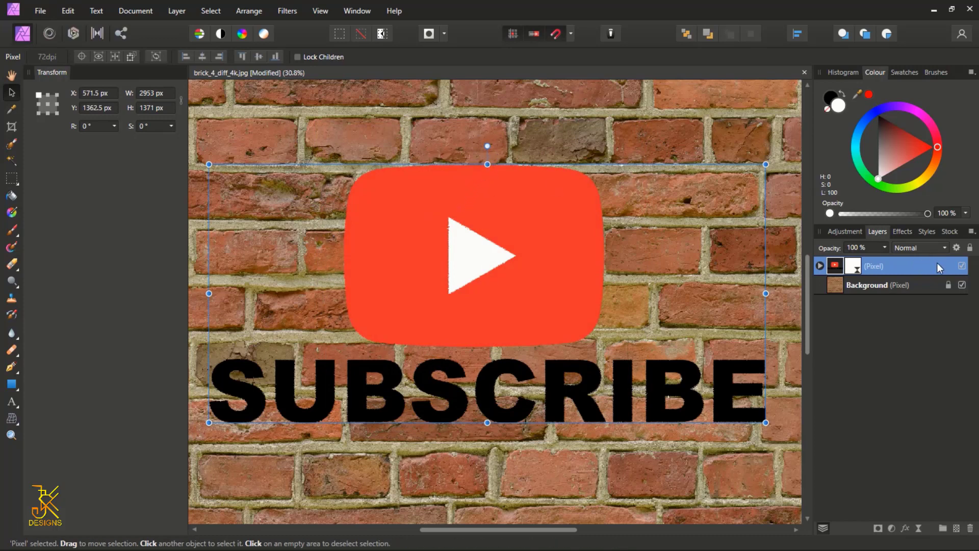
Rasterise the logo Pixel layer to bake in the displacement, then select the Background layer.
{"action": "right_click", "coordinate": [892, 265]}
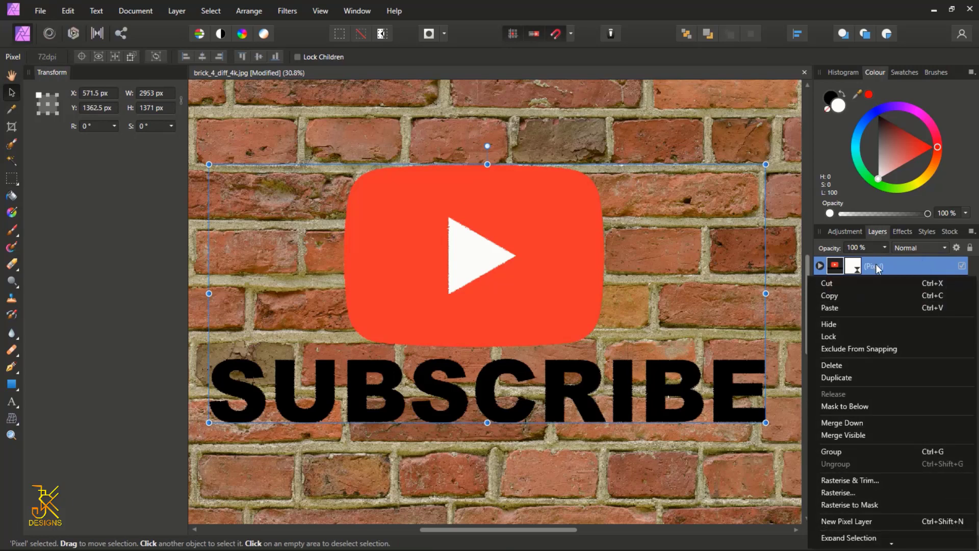
{"action": "left_click", "coordinate": [549, 362]}
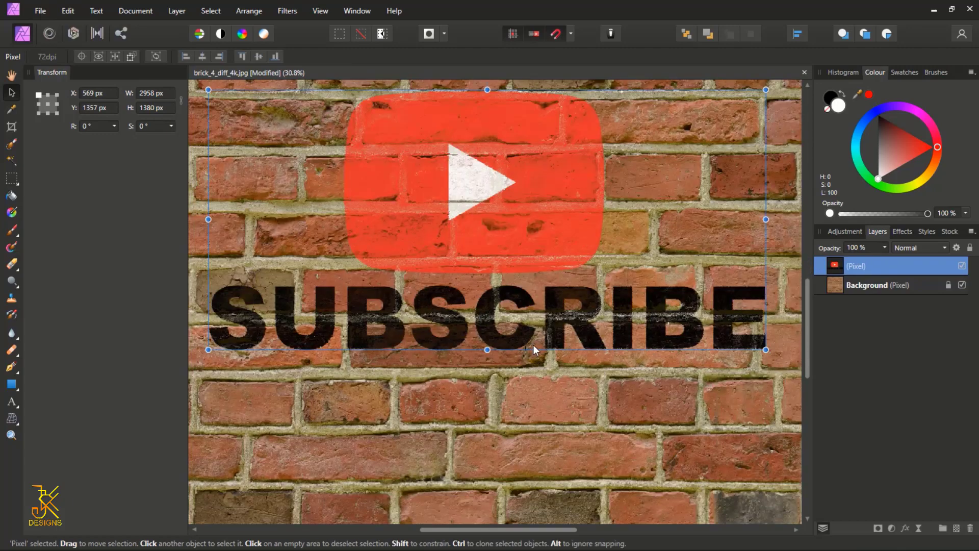
{"action": "left_click", "coordinate": [879, 285]}
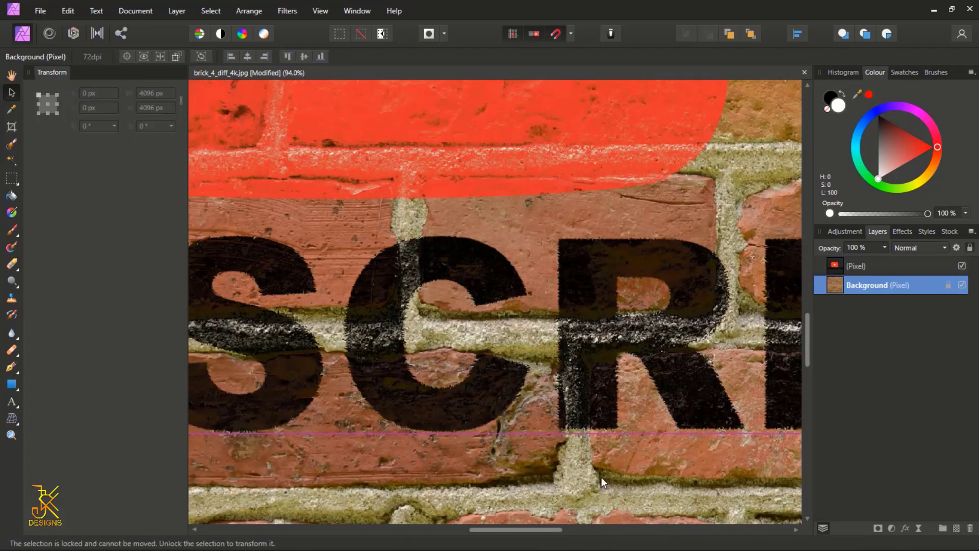